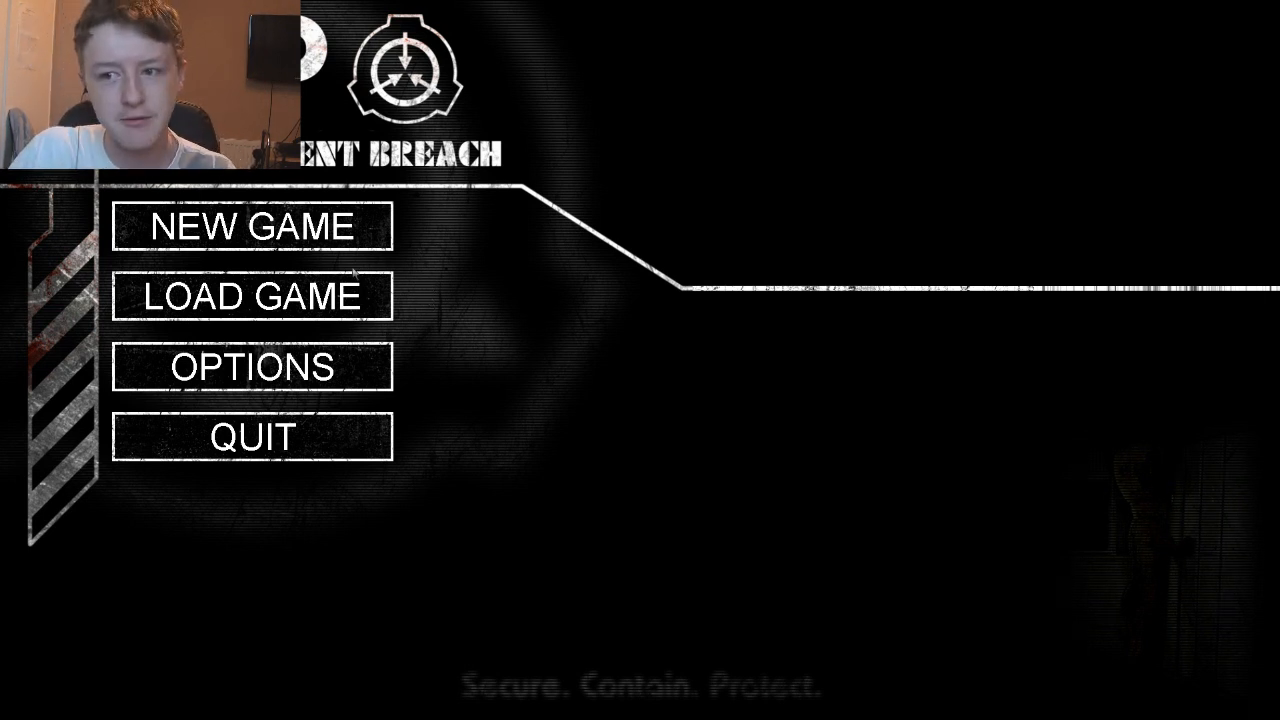
# Configure a new game with intro sequence off and save name 'hdfghgdfh'.
pyautogui.click(252, 224)
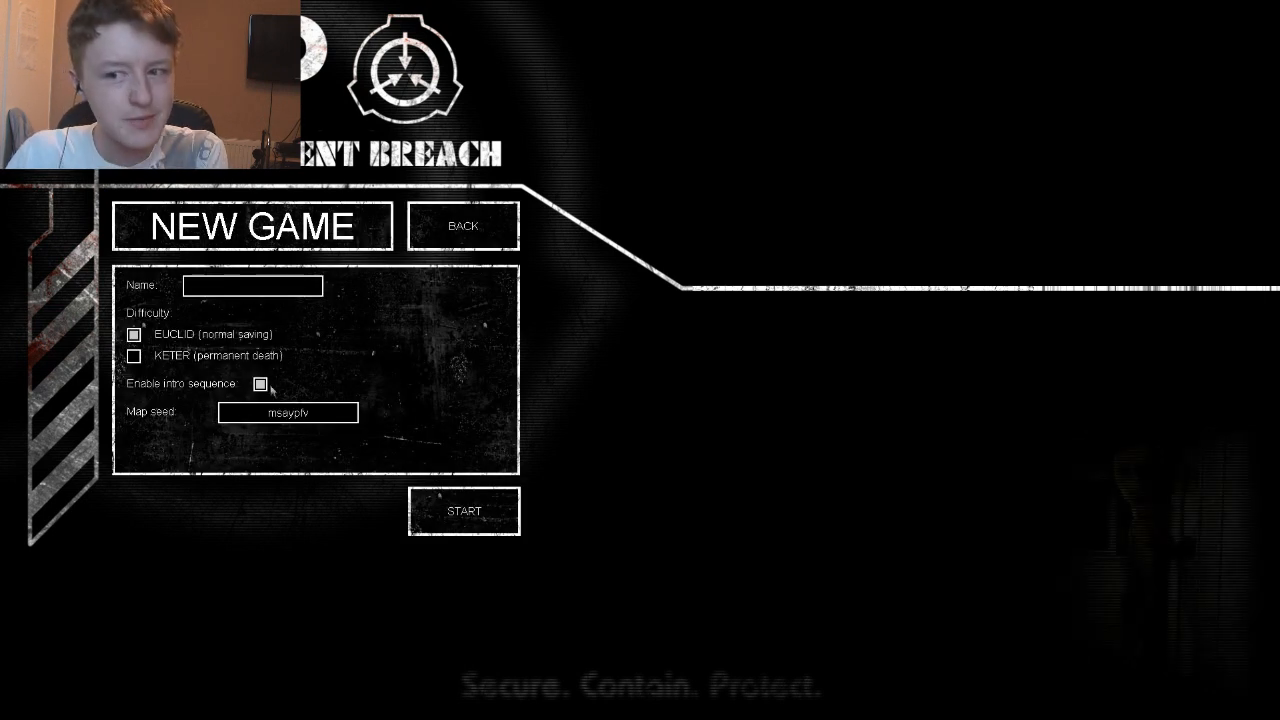
pyautogui.click(260, 384)
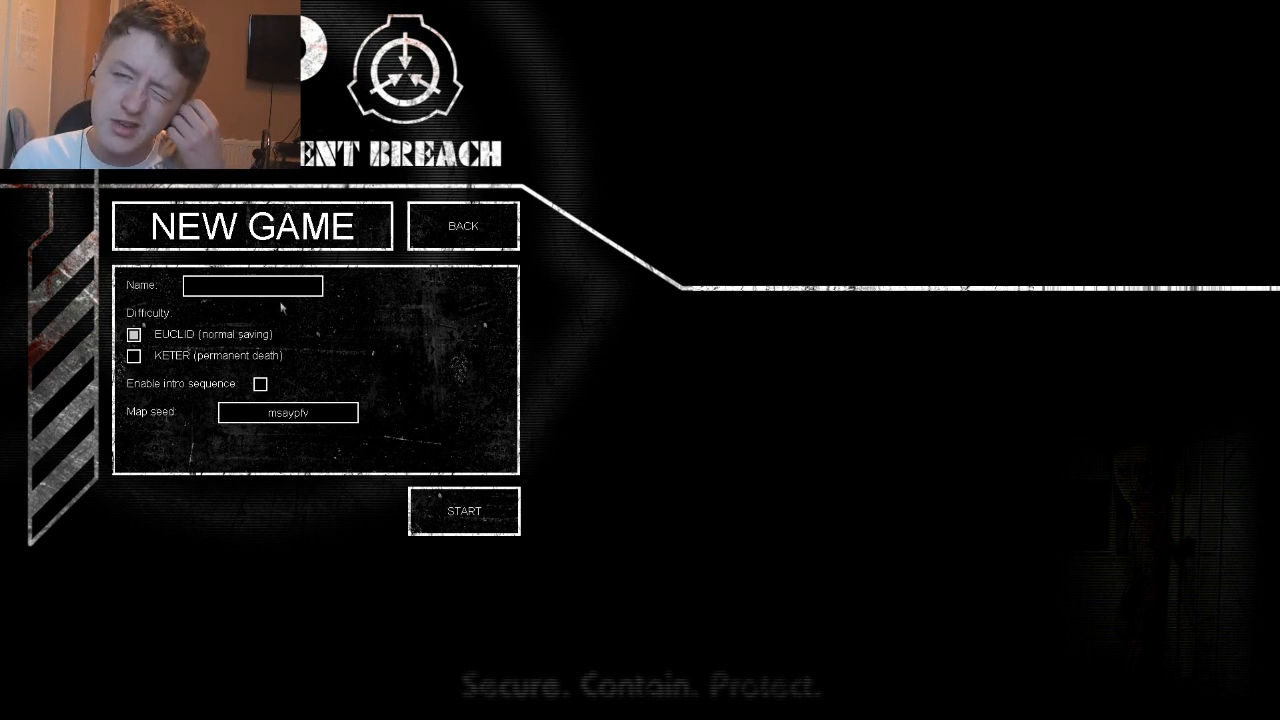
pyautogui.click(252, 286)
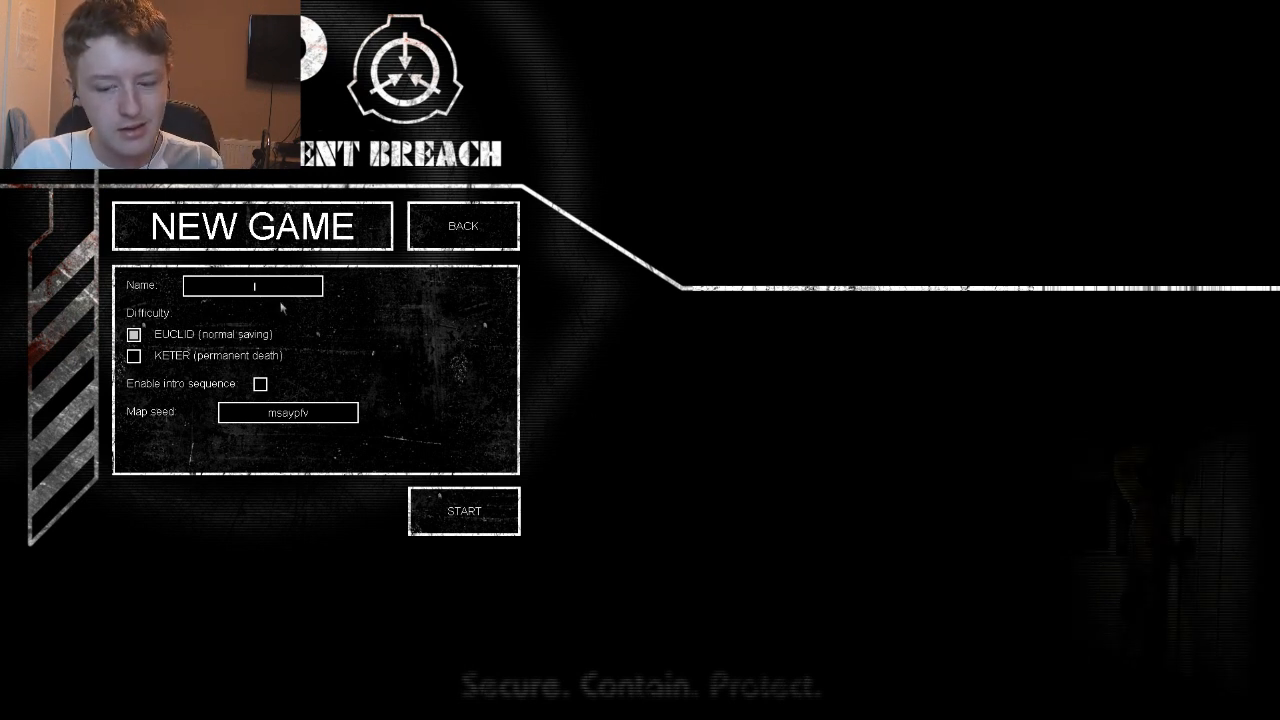
pyautogui.write('hdfghgdfh')
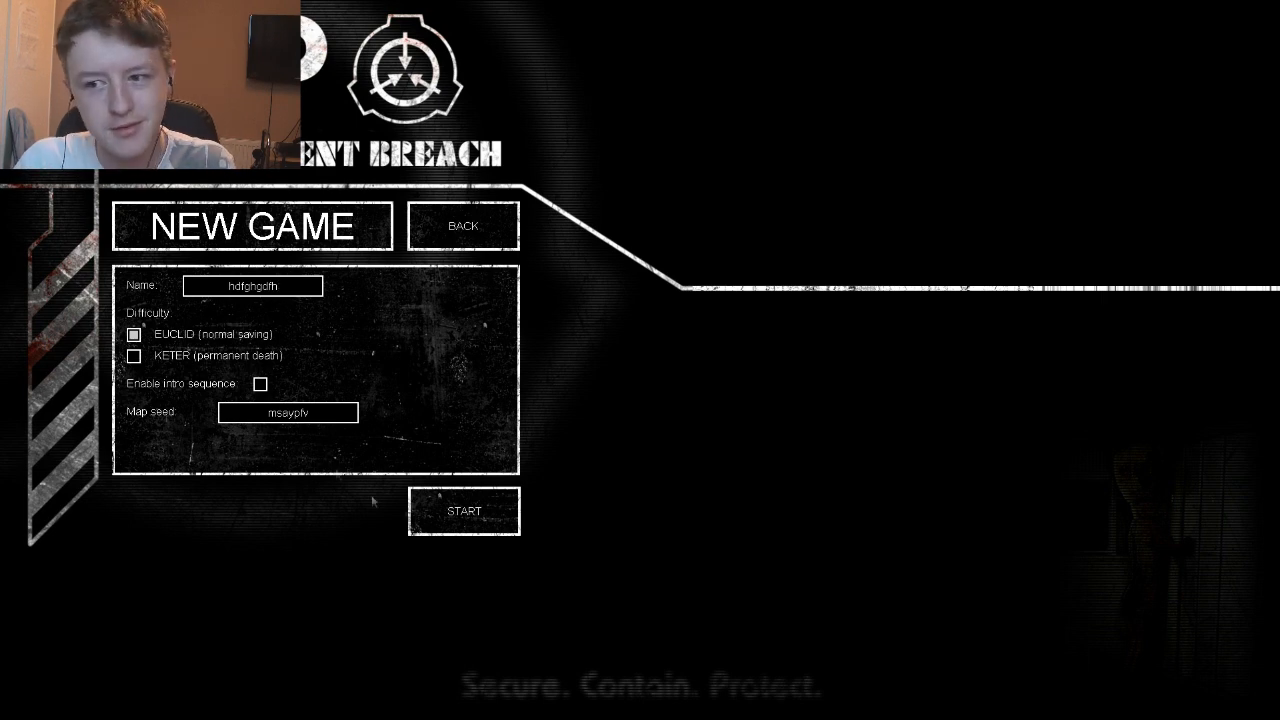
# Start the new game and continue past the loading screen into the facility.
pyautogui.click(464, 510)
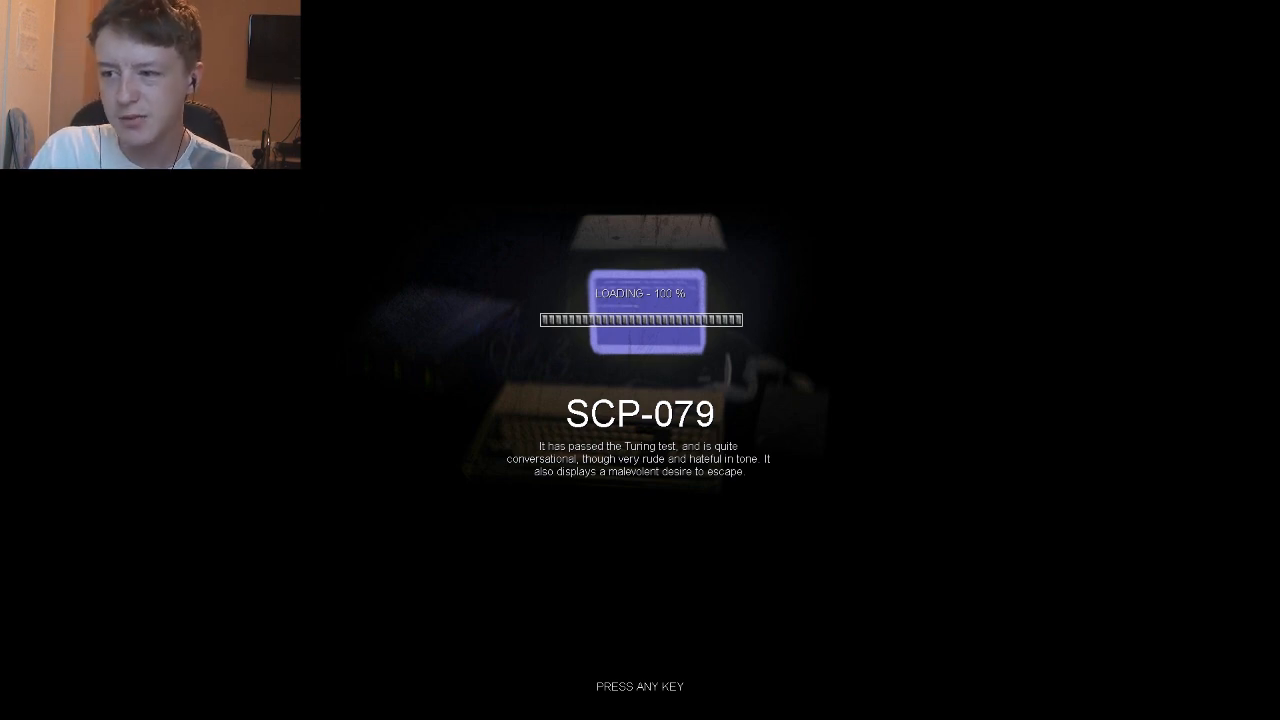
pyautogui.press('space')
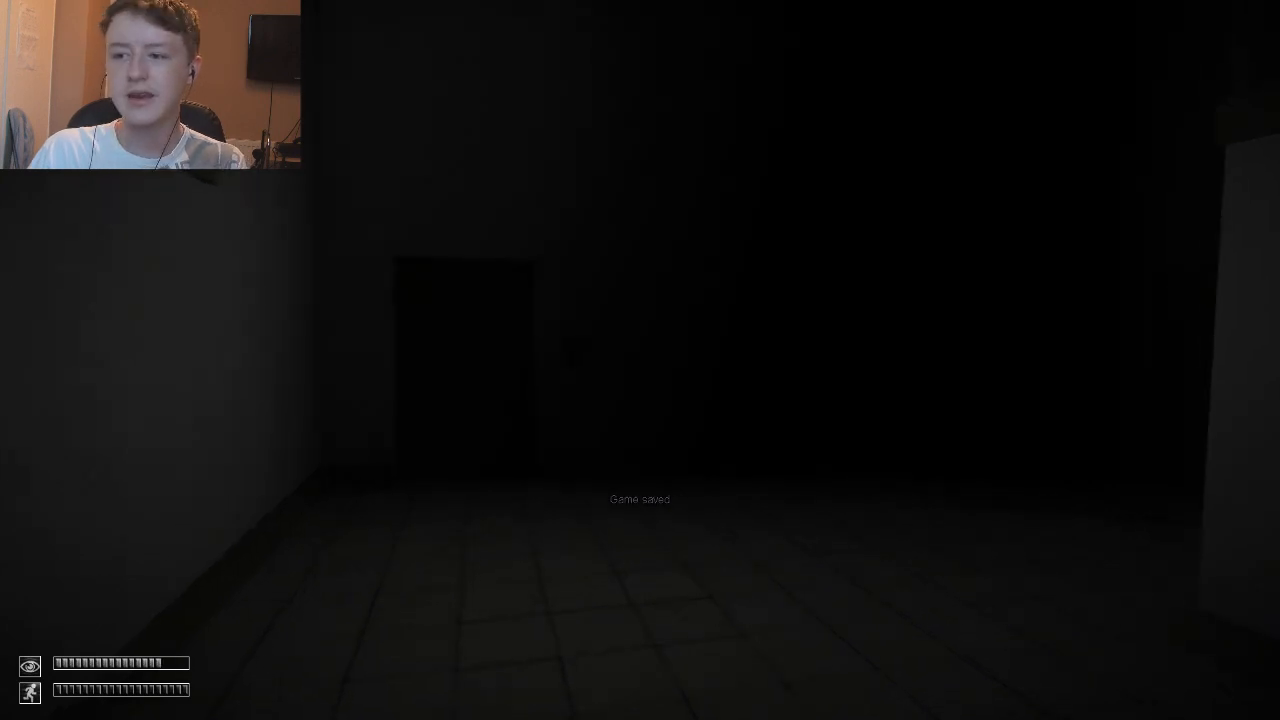
pyautogui.moveTo(640, 360)
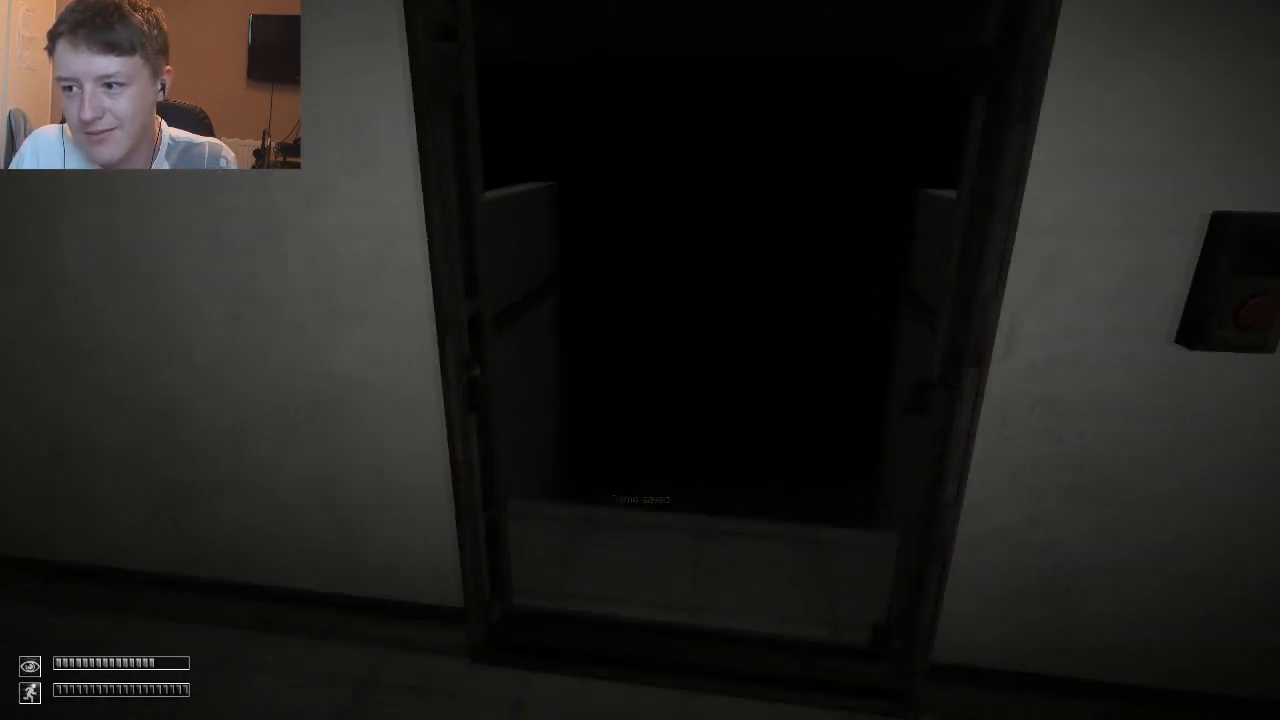
pyautogui.moveTo(640, 360)
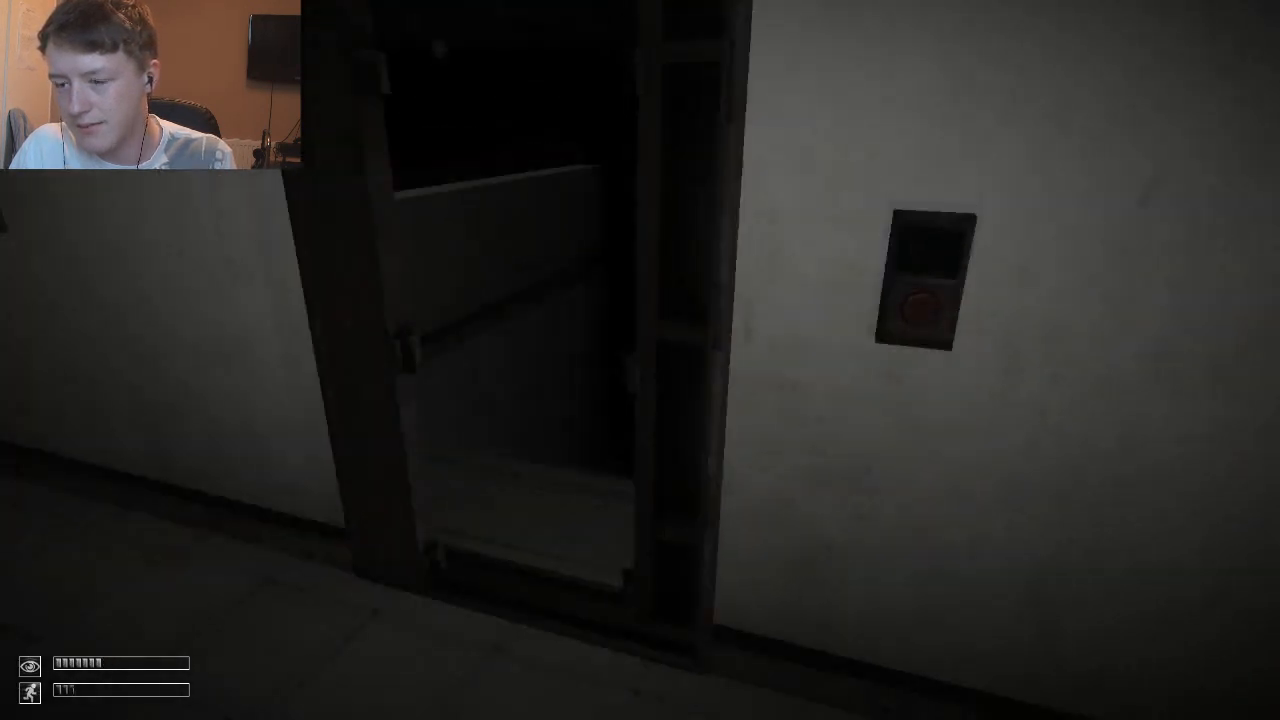
# Pause the game with Escape and resume playing.
pyautogui.press('Escape')
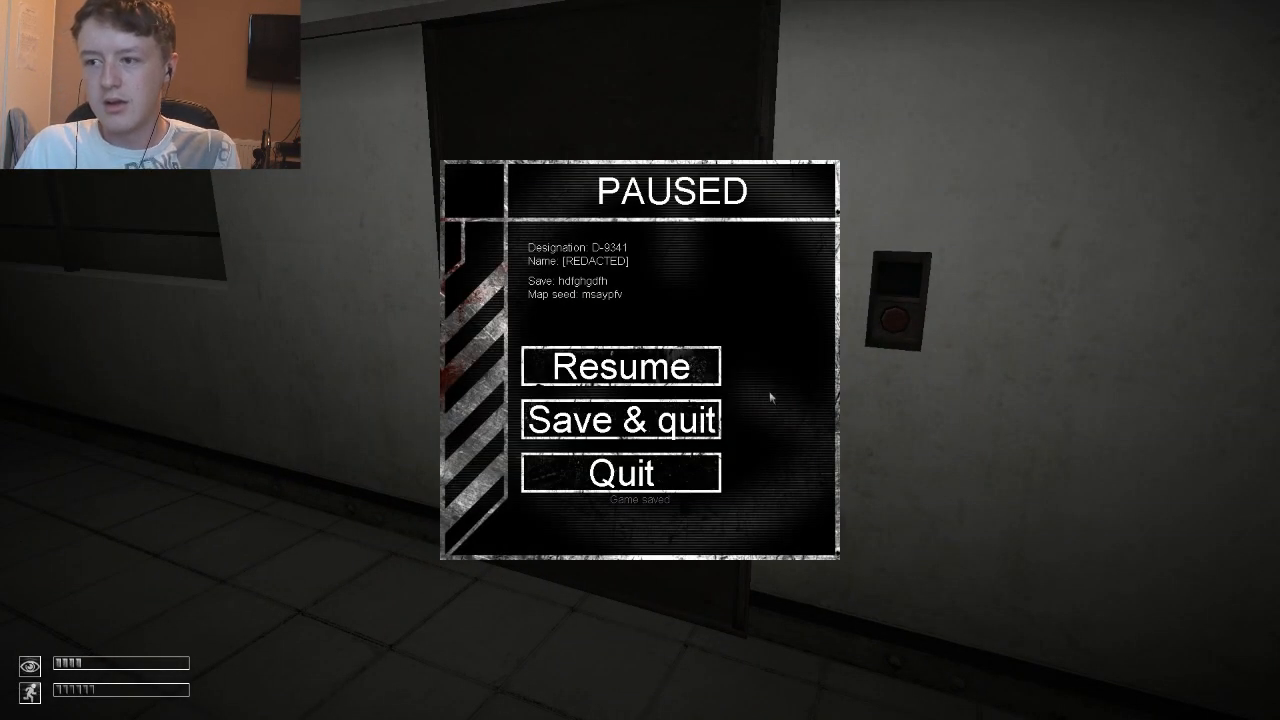
pyautogui.click(618, 366)
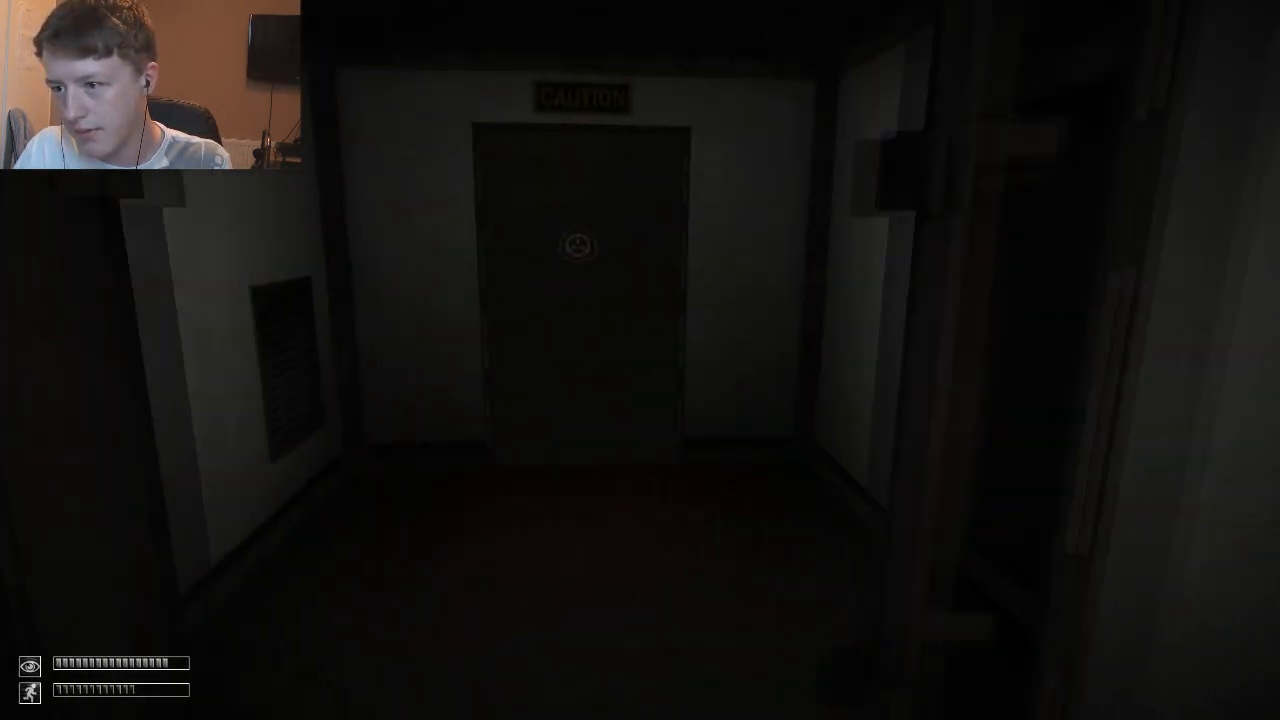
pyautogui.moveTo(640, 360)
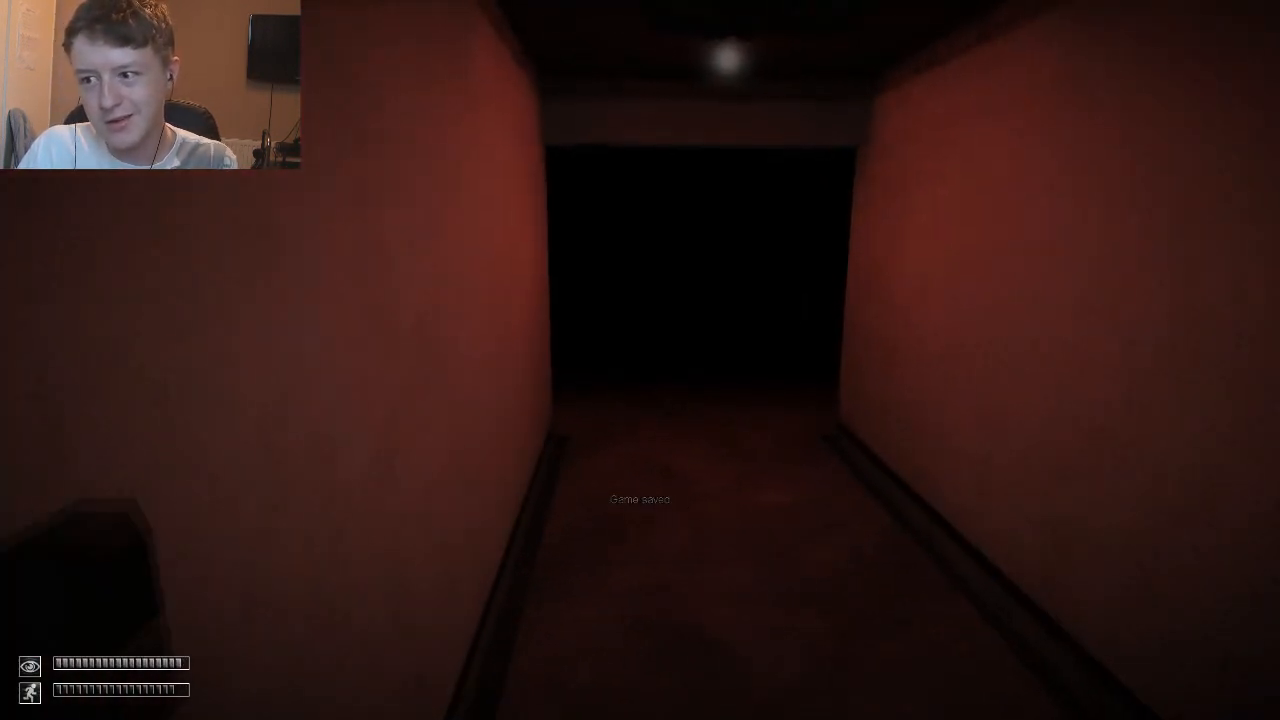
# Walk forward through the red corridor past the SCP-372 containment windows.
pyautogui.press('w')
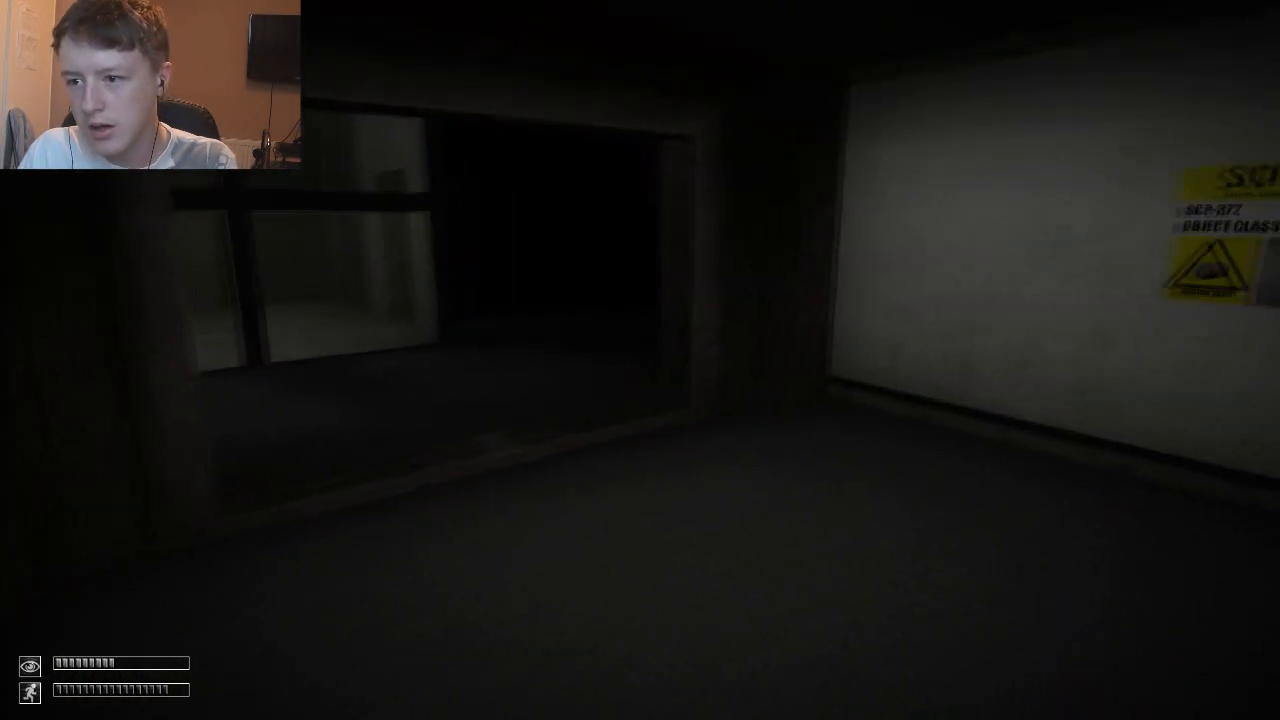
pyautogui.moveTo(640, 360)
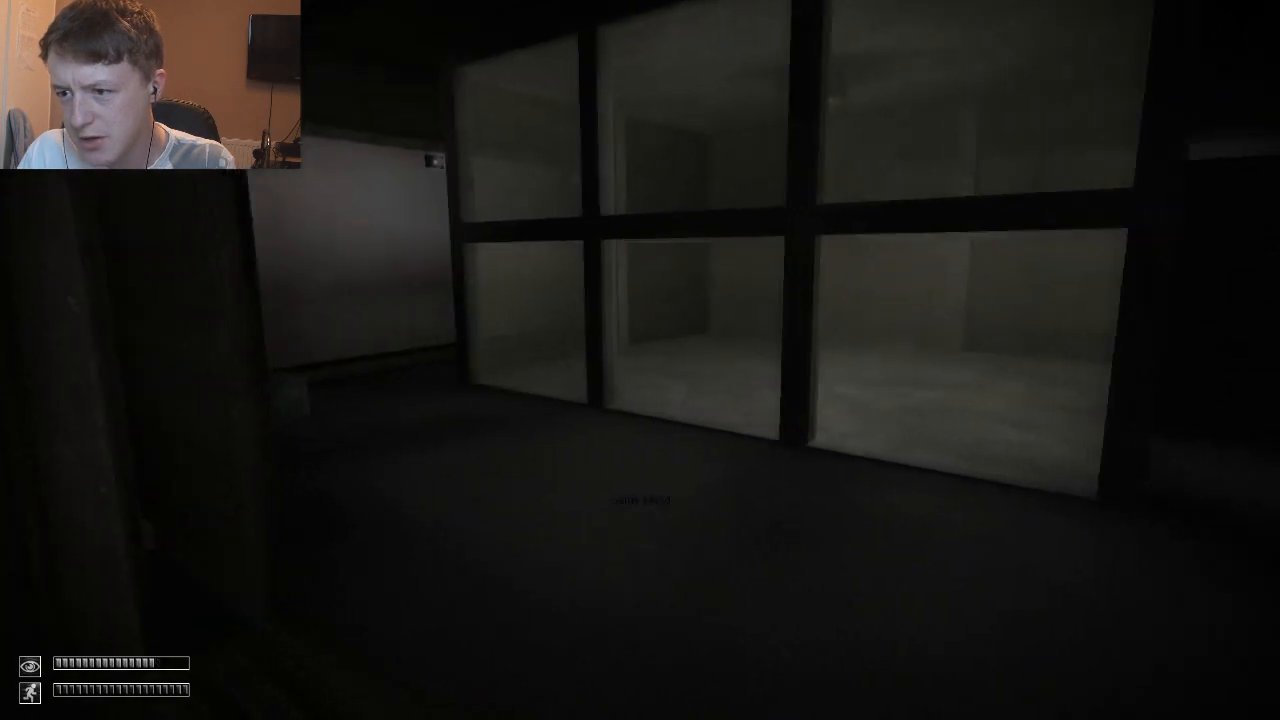
pyautogui.moveTo(640, 360)
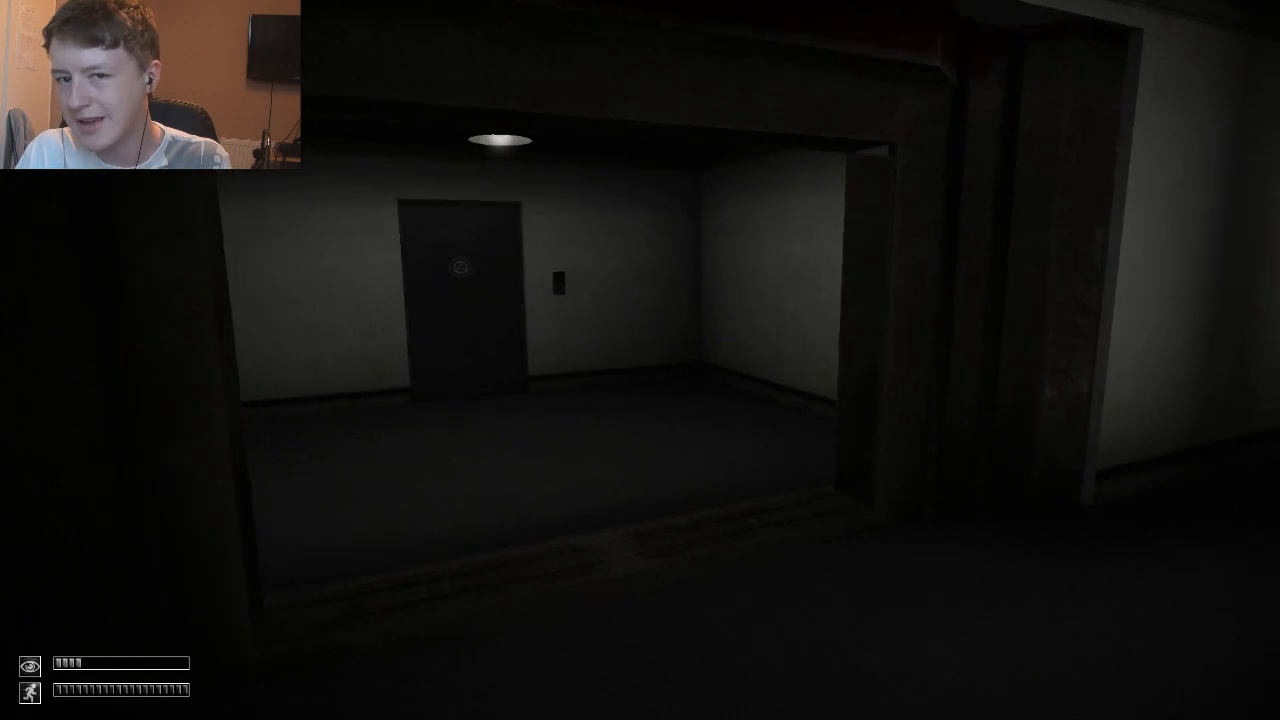
# Check Document SCP-372 in the inventory, then walk on down the dark corridor.
pyautogui.press('tab')
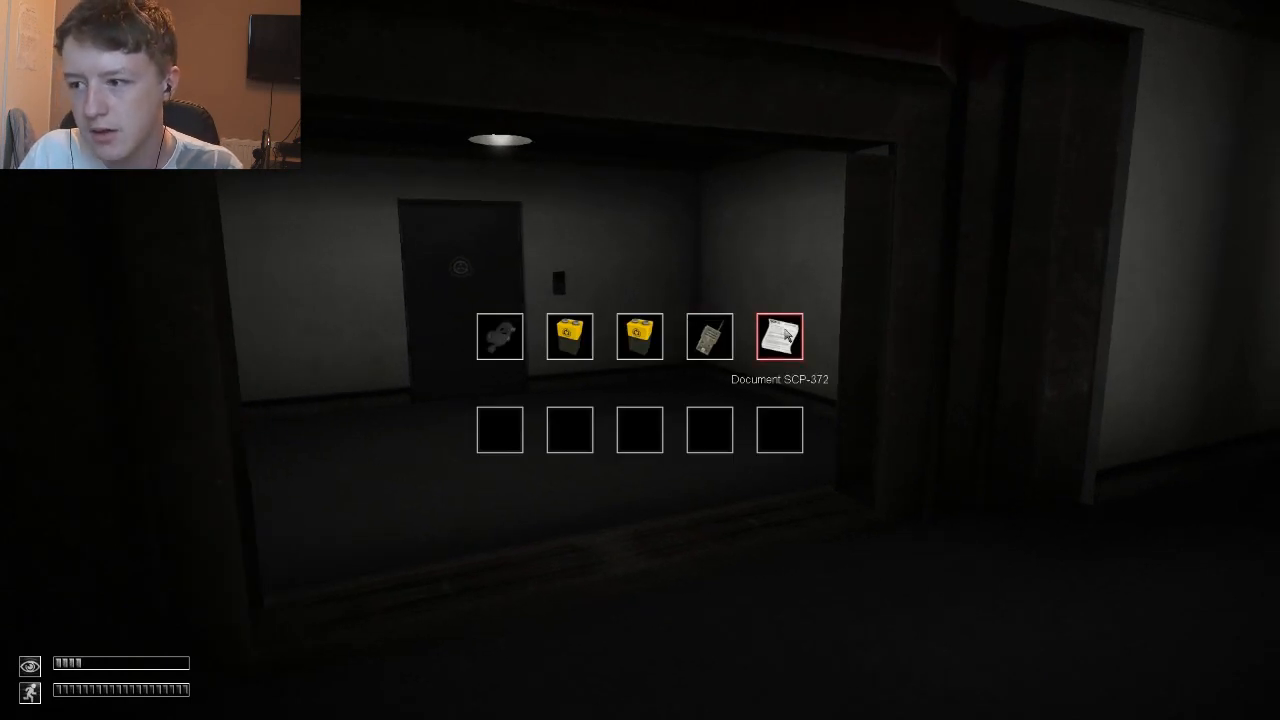
pyautogui.click(780, 336)
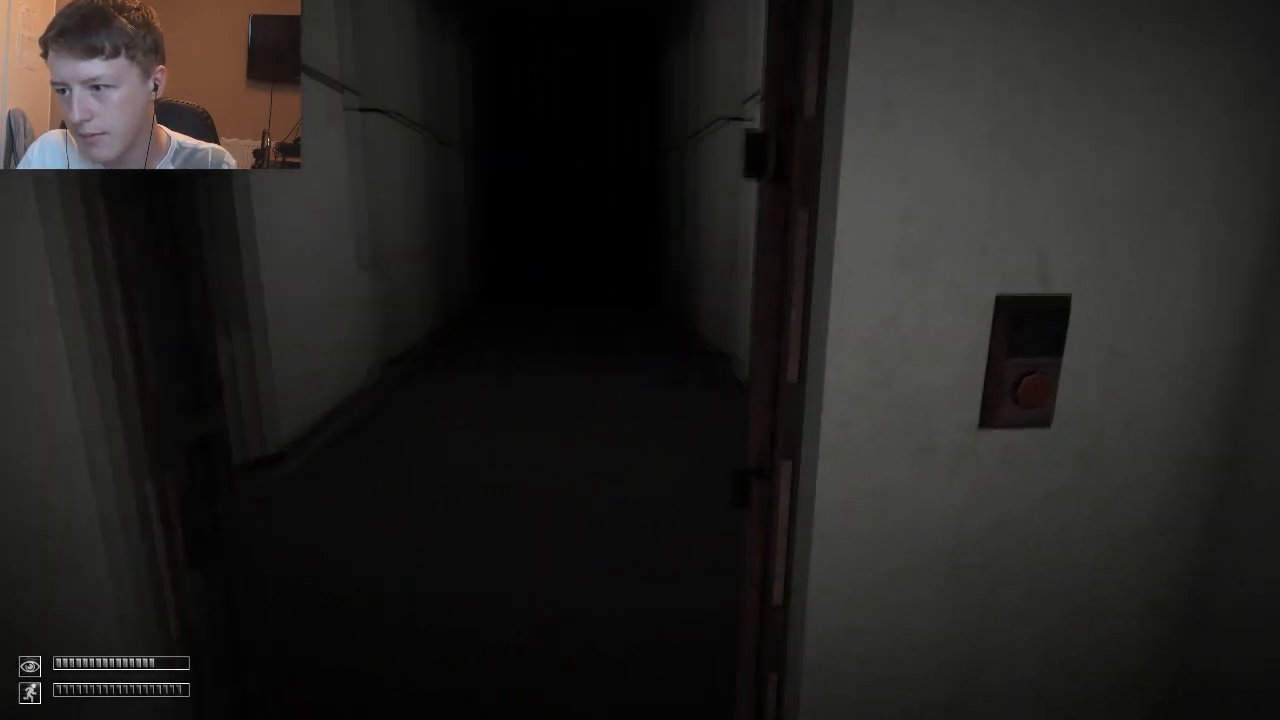
pyautogui.press('w')
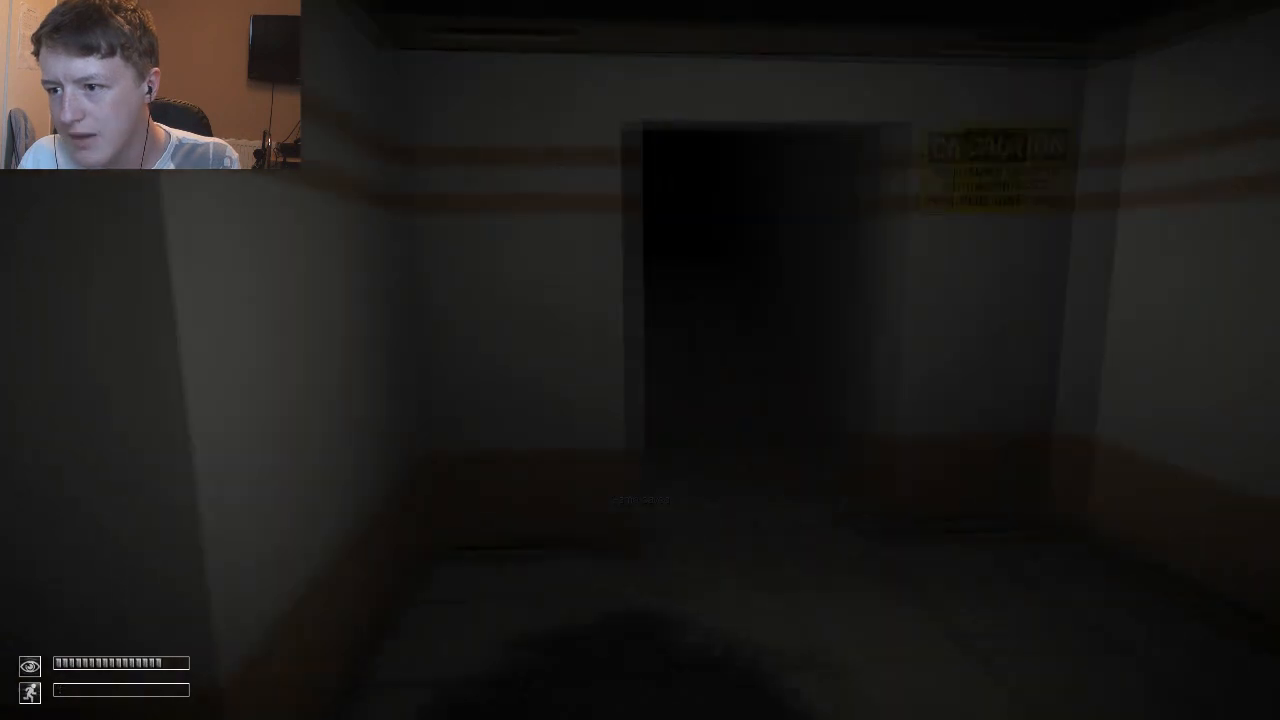
# Walk forward through the open doorway into the pitch-dark area.
pyautogui.press('w')
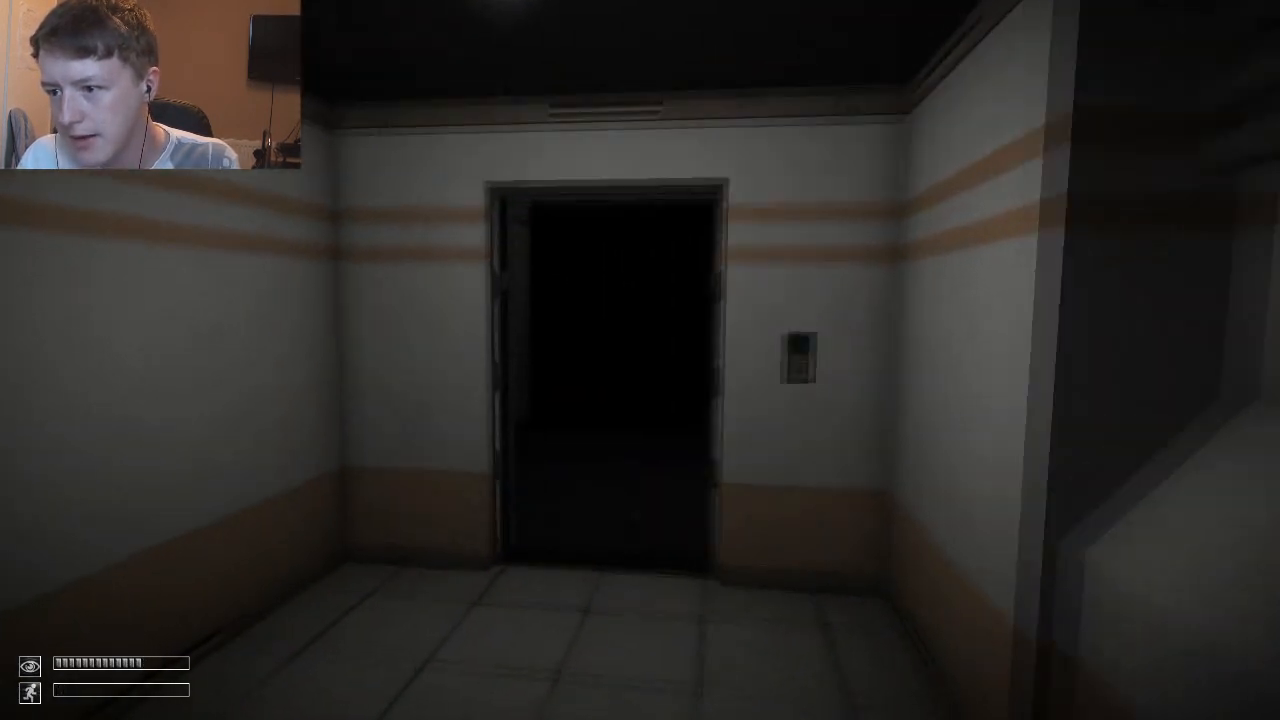
pyautogui.press('w')
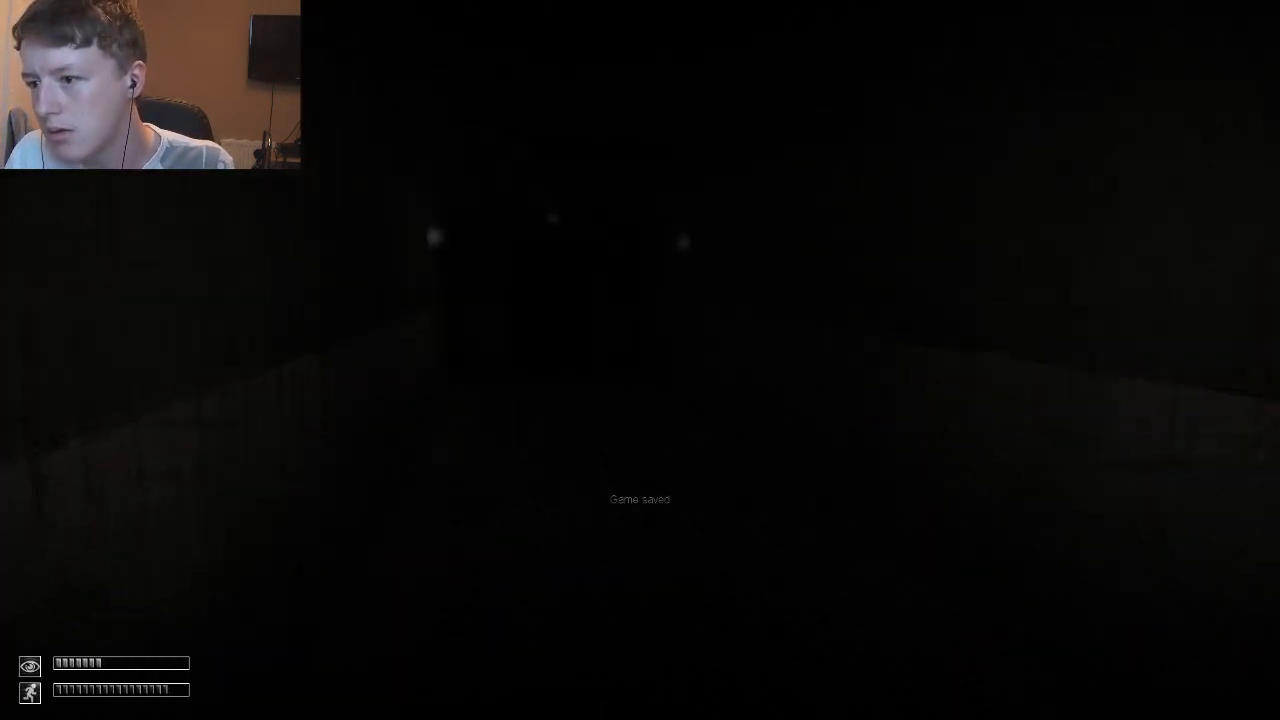
# Glance at the inventory and walk forward along the dim corridor toward the lit doorway.
pyautogui.press('tab')
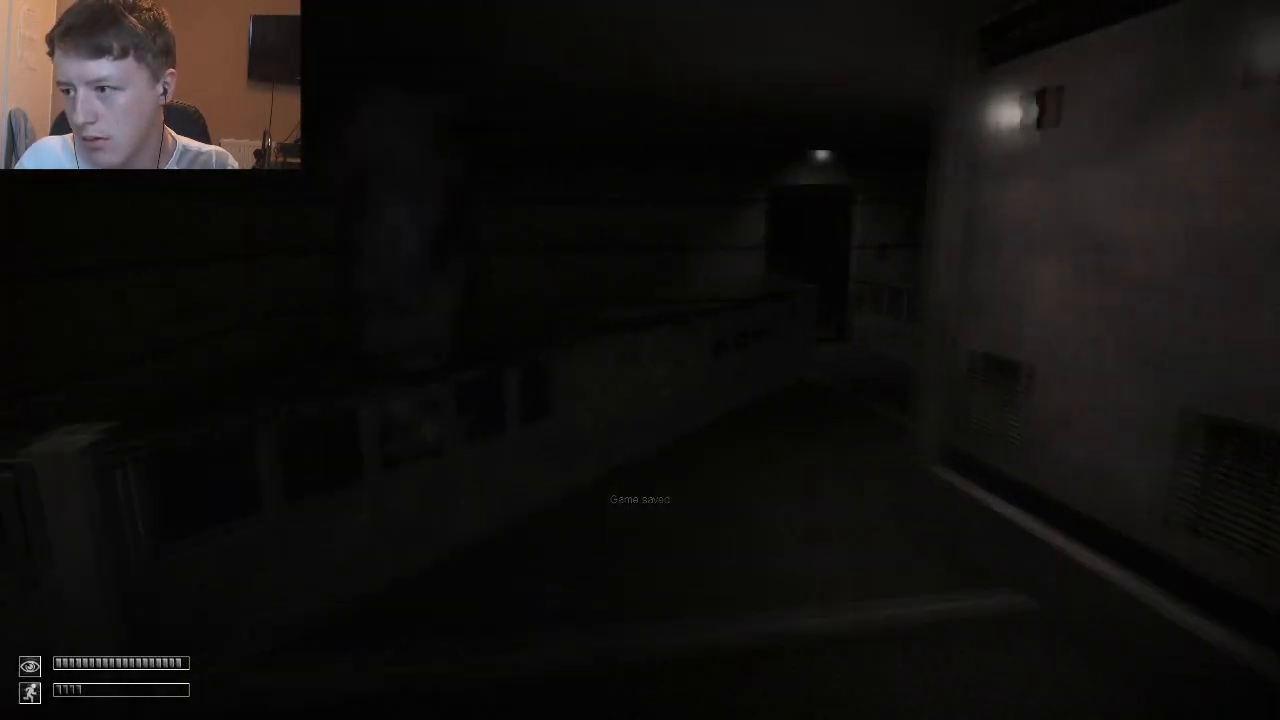
pyautogui.press('w')
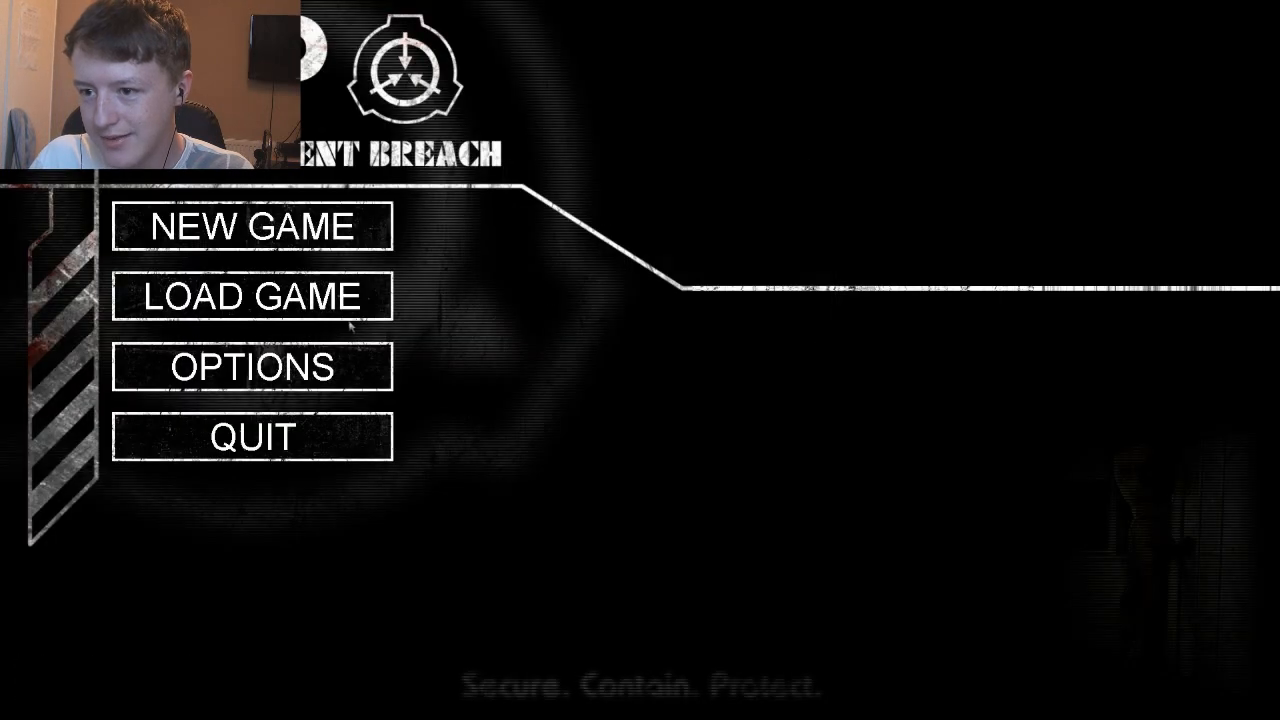
# Choose LOAD GAME on the main menu to bring up the saved games.
pyautogui.click(252, 296)
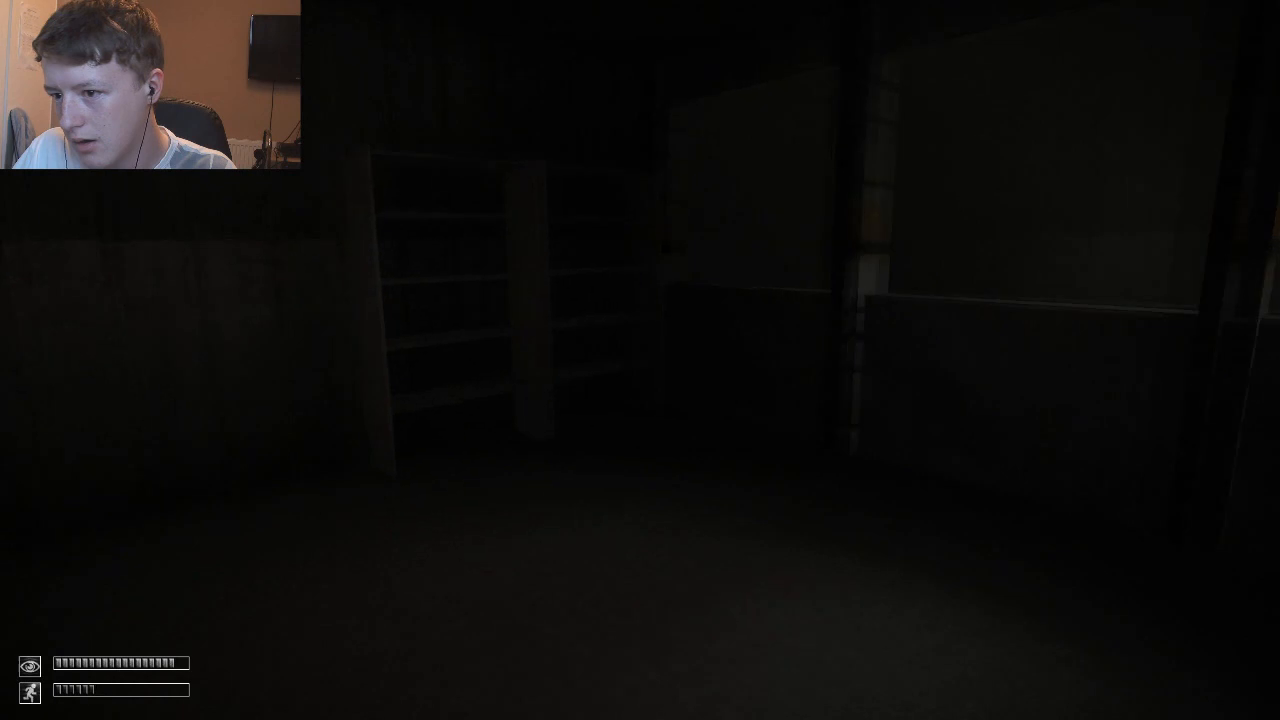
pyautogui.moveTo(640, 360)
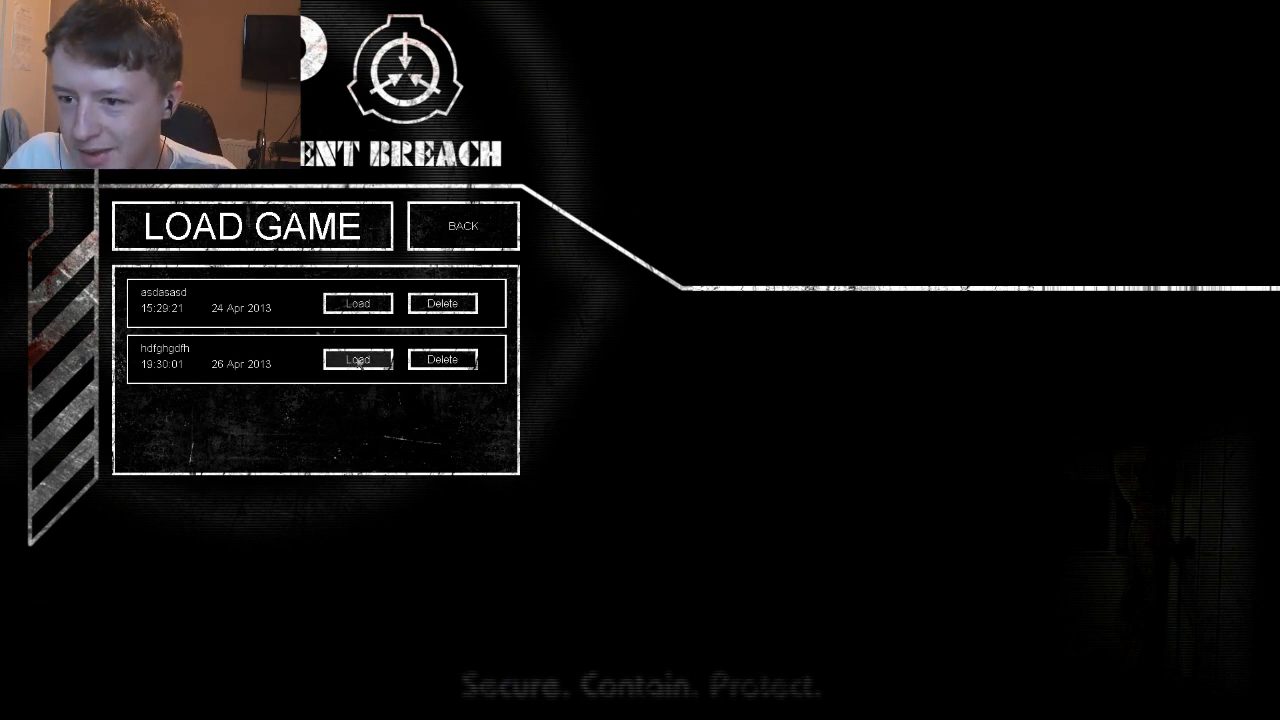
# Load the 26 Apr 2013 save and continue past the loading screen into the corridor.
pyautogui.click(356, 360)
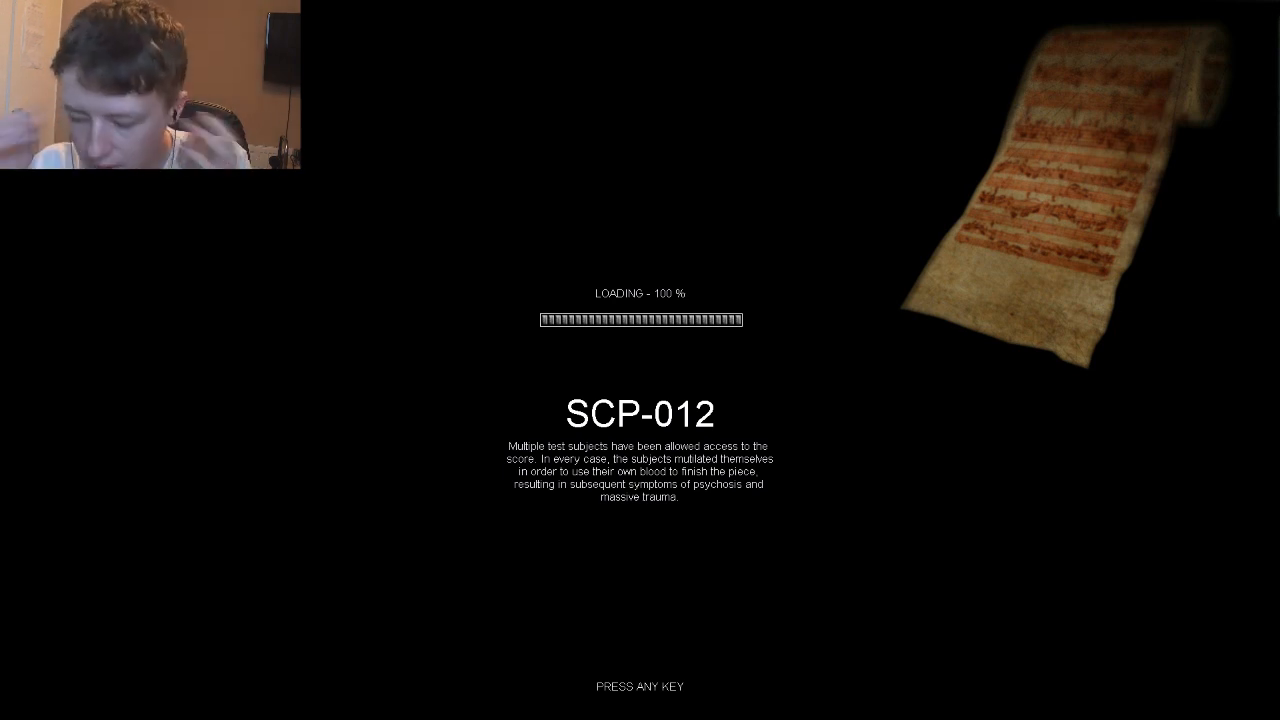
pyautogui.press('space')
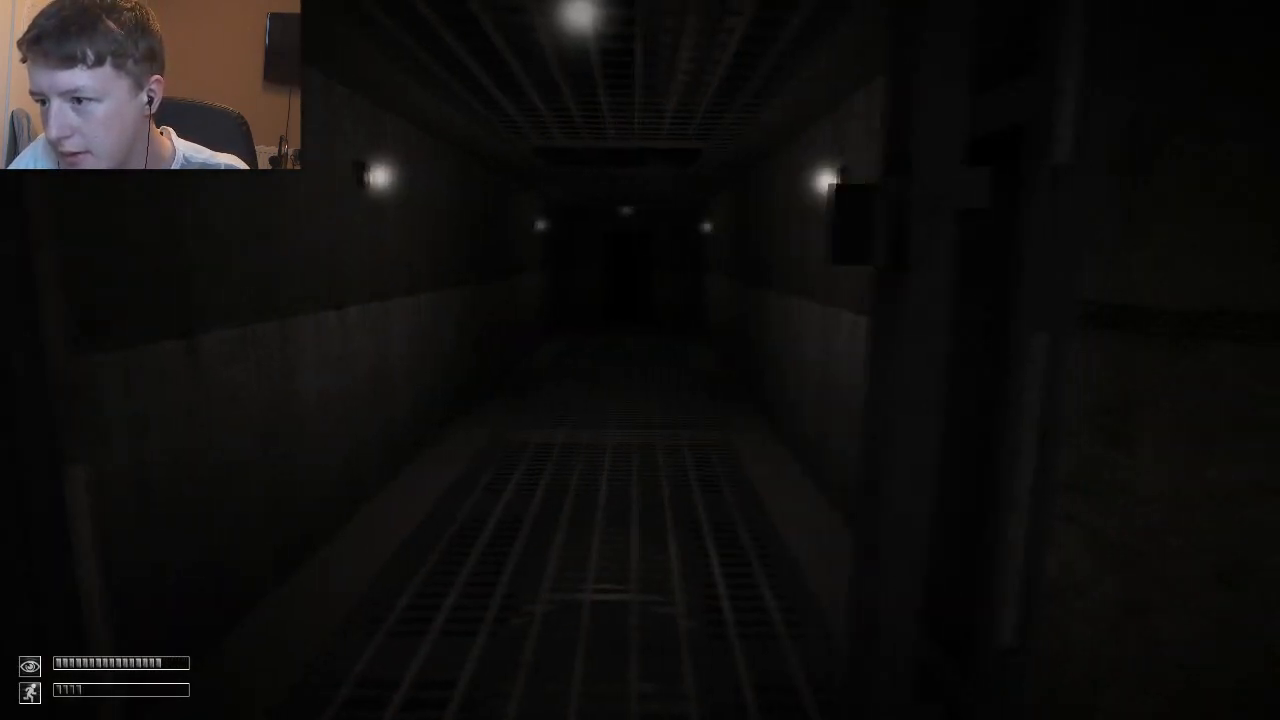
# Walk forward down the grated corridor to the railing above the tiled room.
pyautogui.press('w')
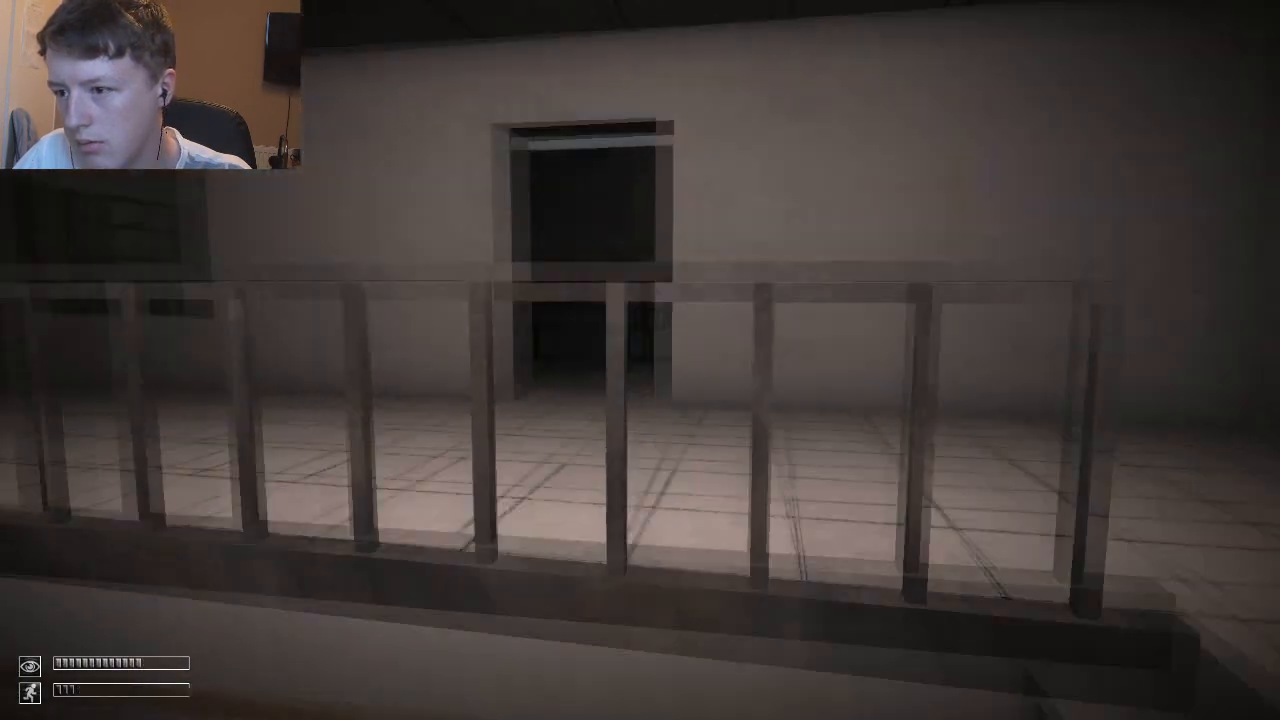
pyautogui.moveTo(640, 360)
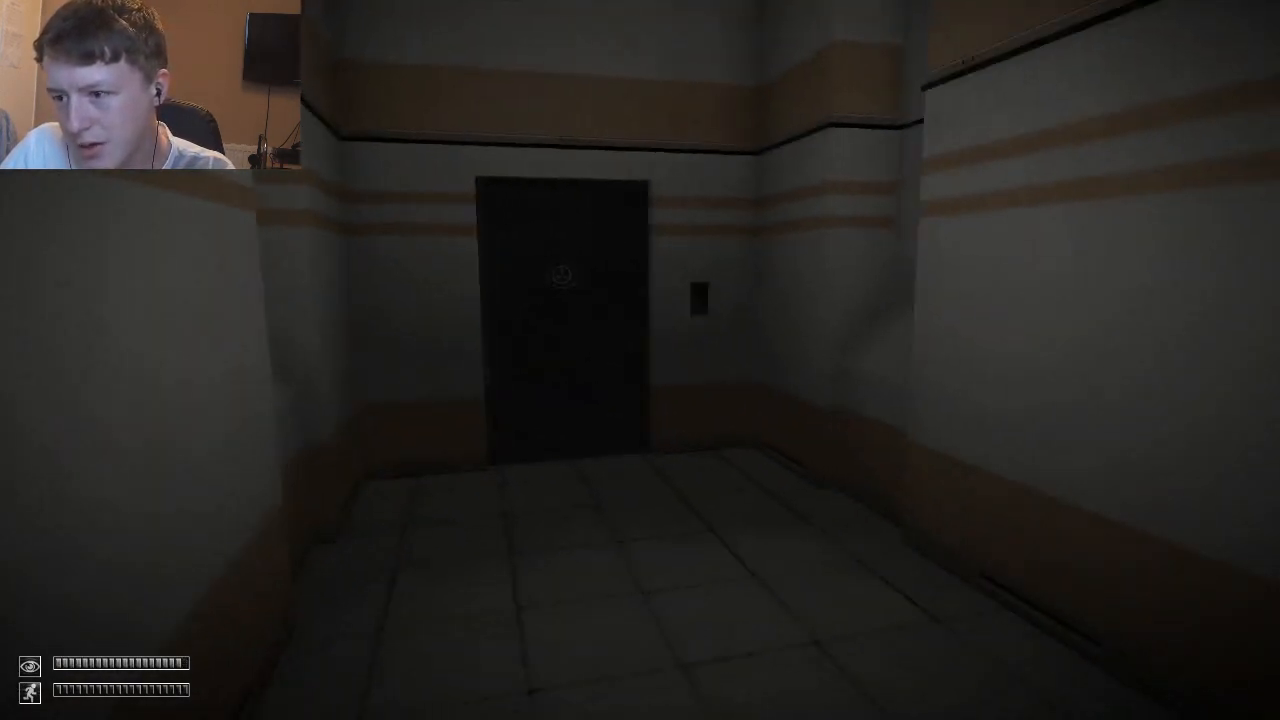
# Walk away from the closed door down the side corridor into the office room with stairs.
pyautogui.press('w')
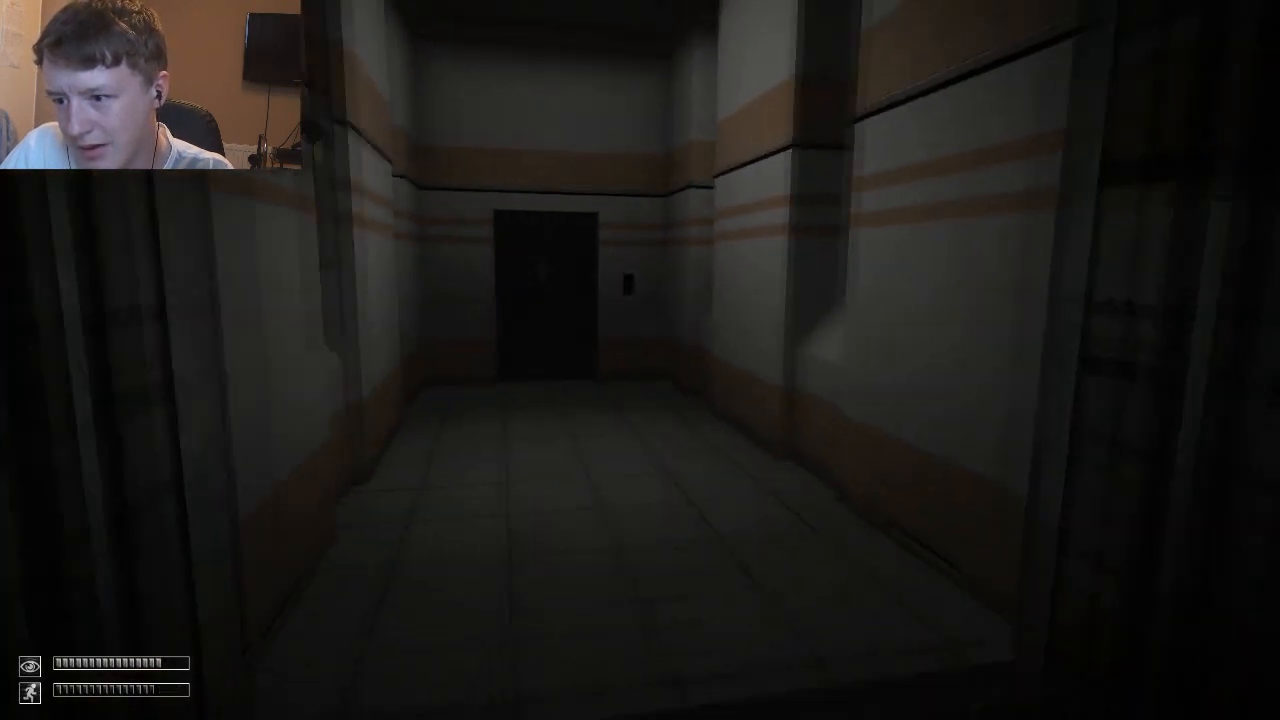
pyautogui.press('w')
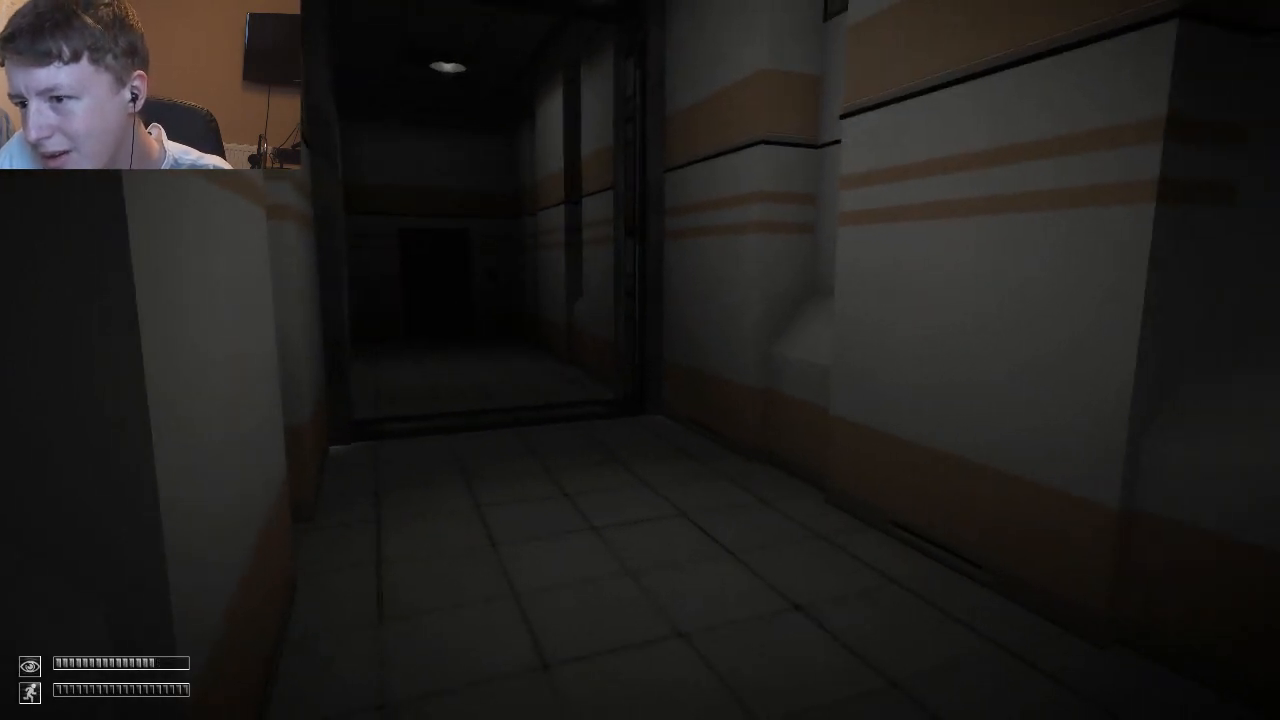
pyautogui.press('w')
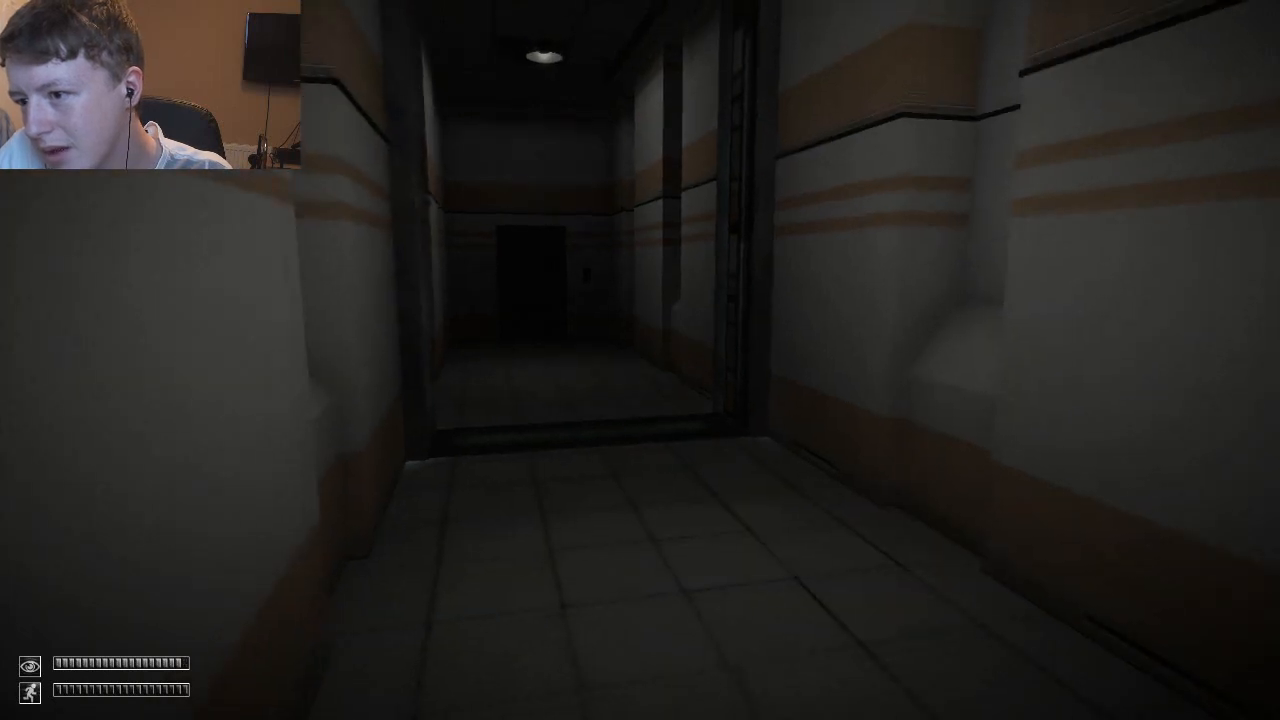
pyautogui.press('w')
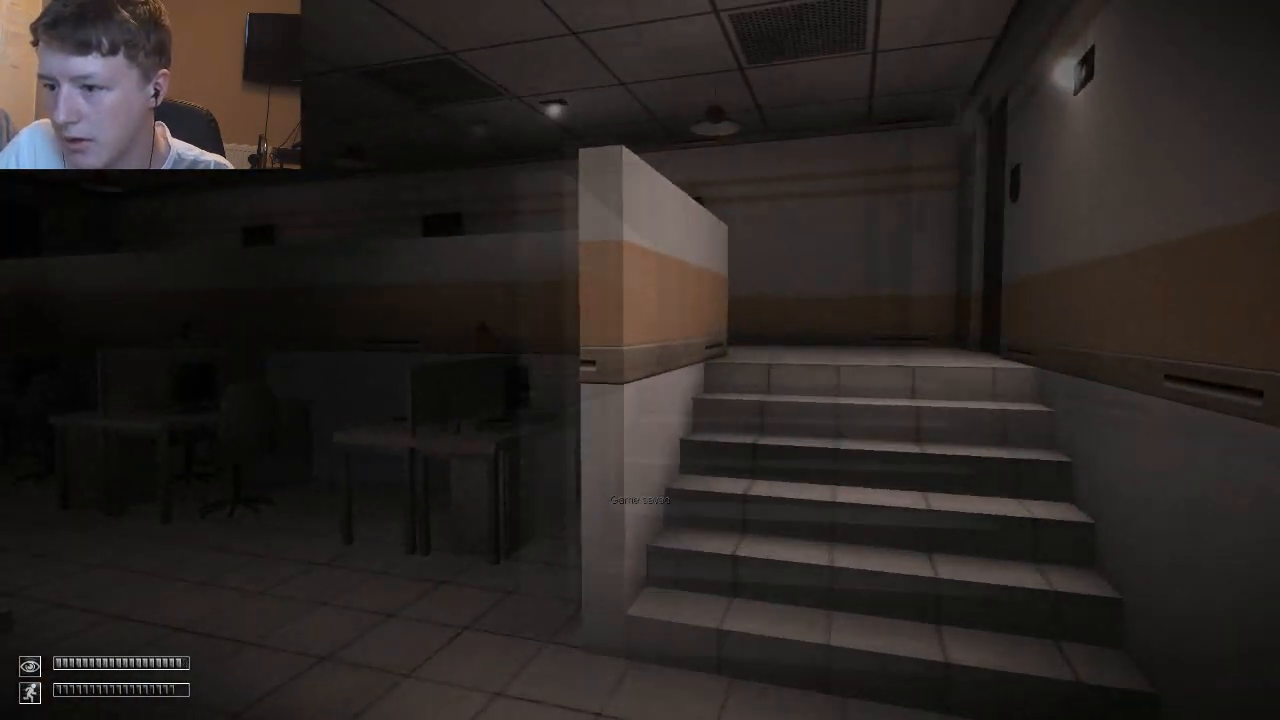
pyautogui.moveTo(640, 360)
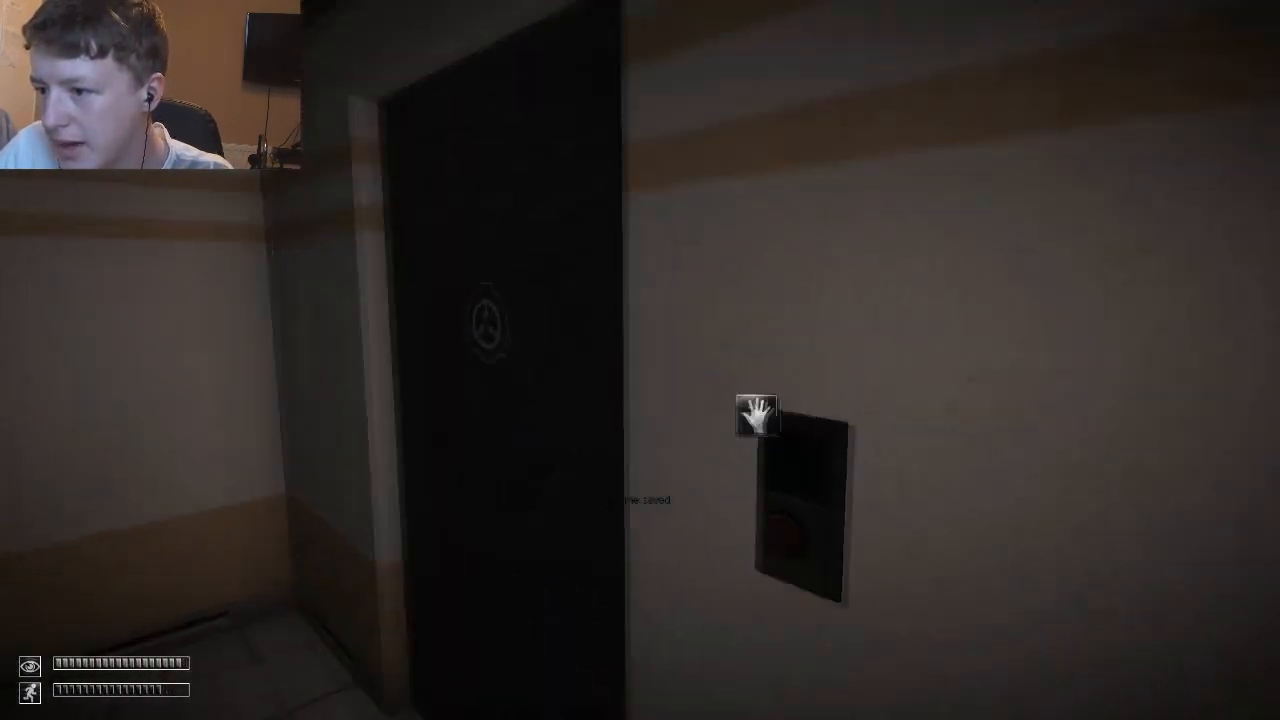
# Open the door with its button, revealing the dim striped corridor beyond.
pyautogui.click(758, 412)
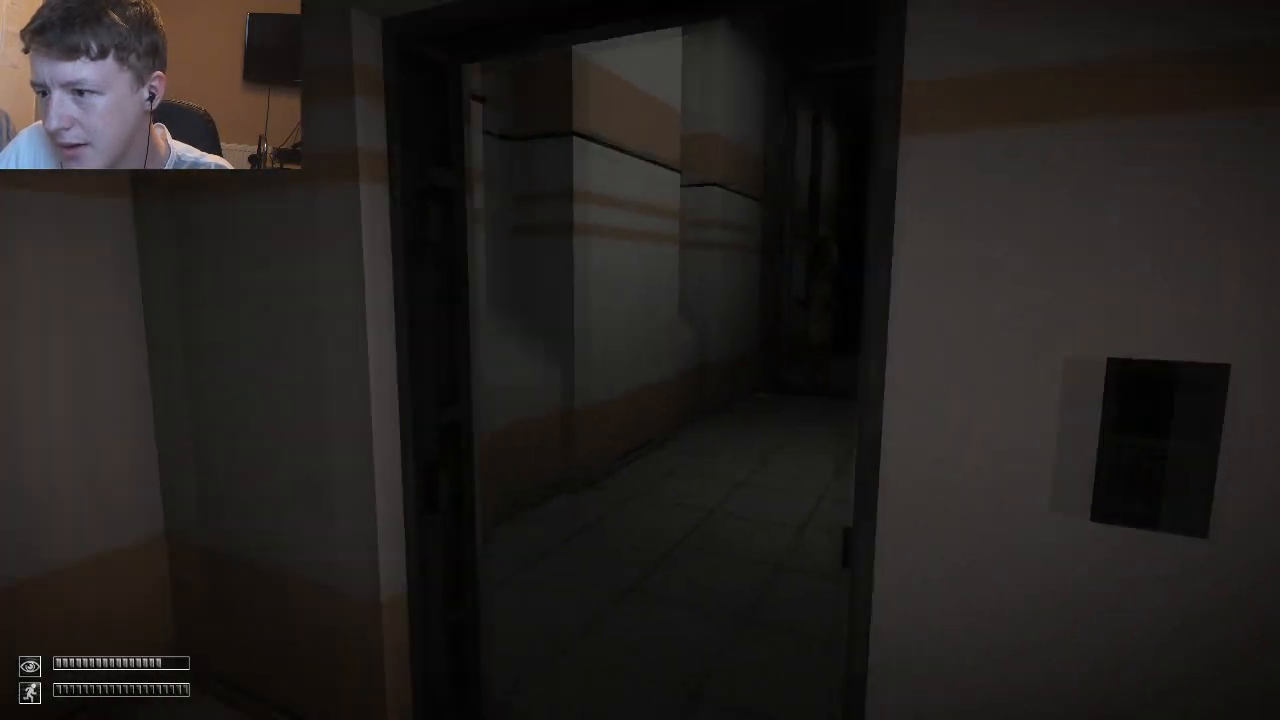
pyautogui.moveTo(640, 360)
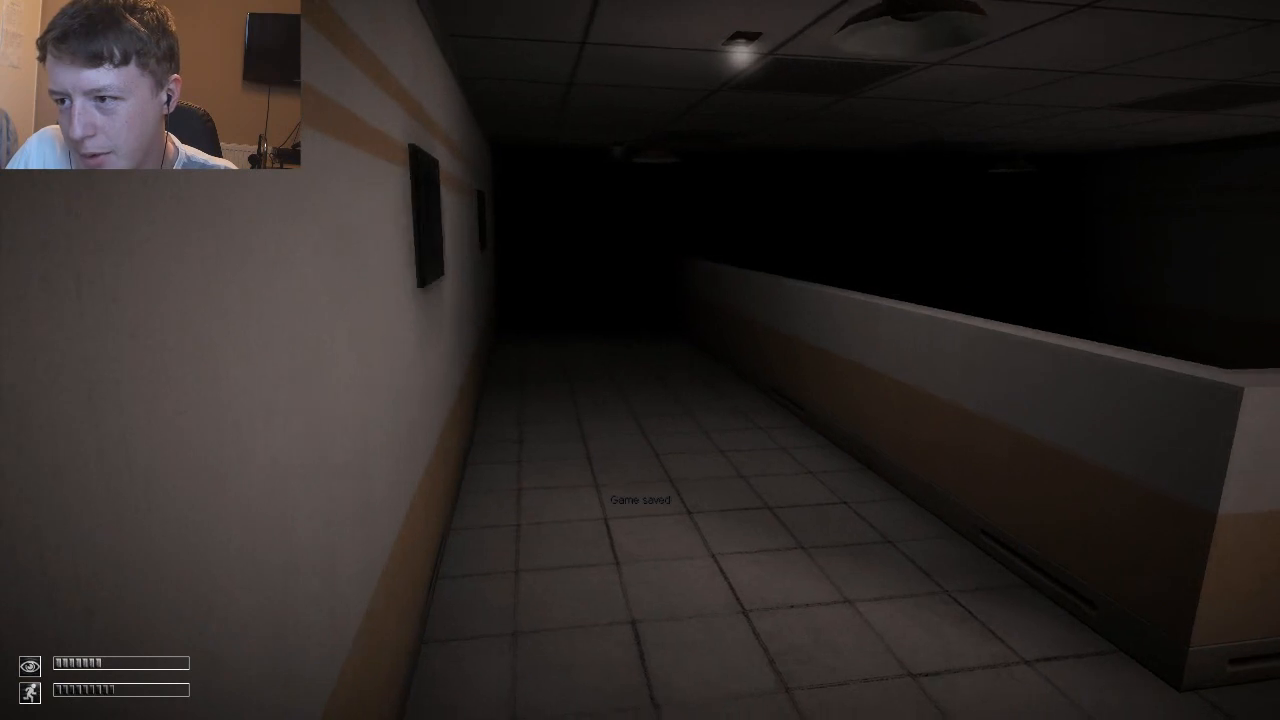
pyautogui.moveTo(640, 360)
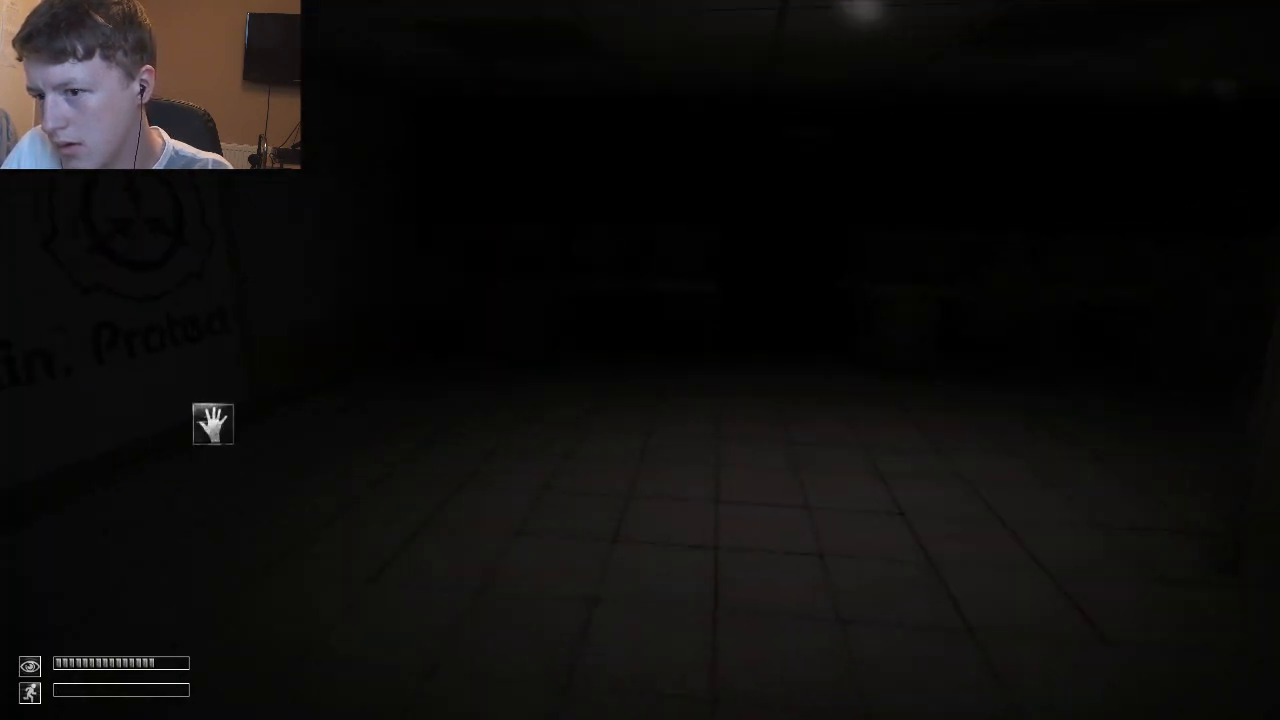
# Walk through the bench room and along the corridor to the red-lit doorway.
pyautogui.press('w')
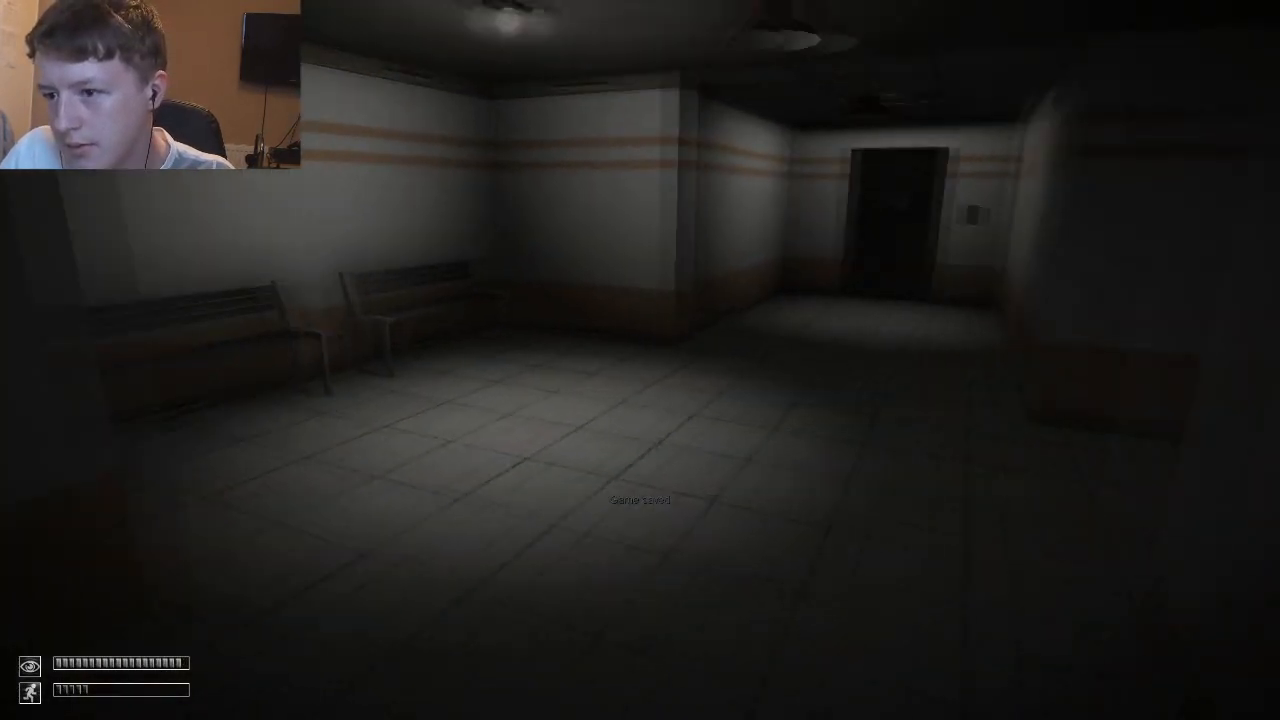
pyautogui.moveTo(640, 360)
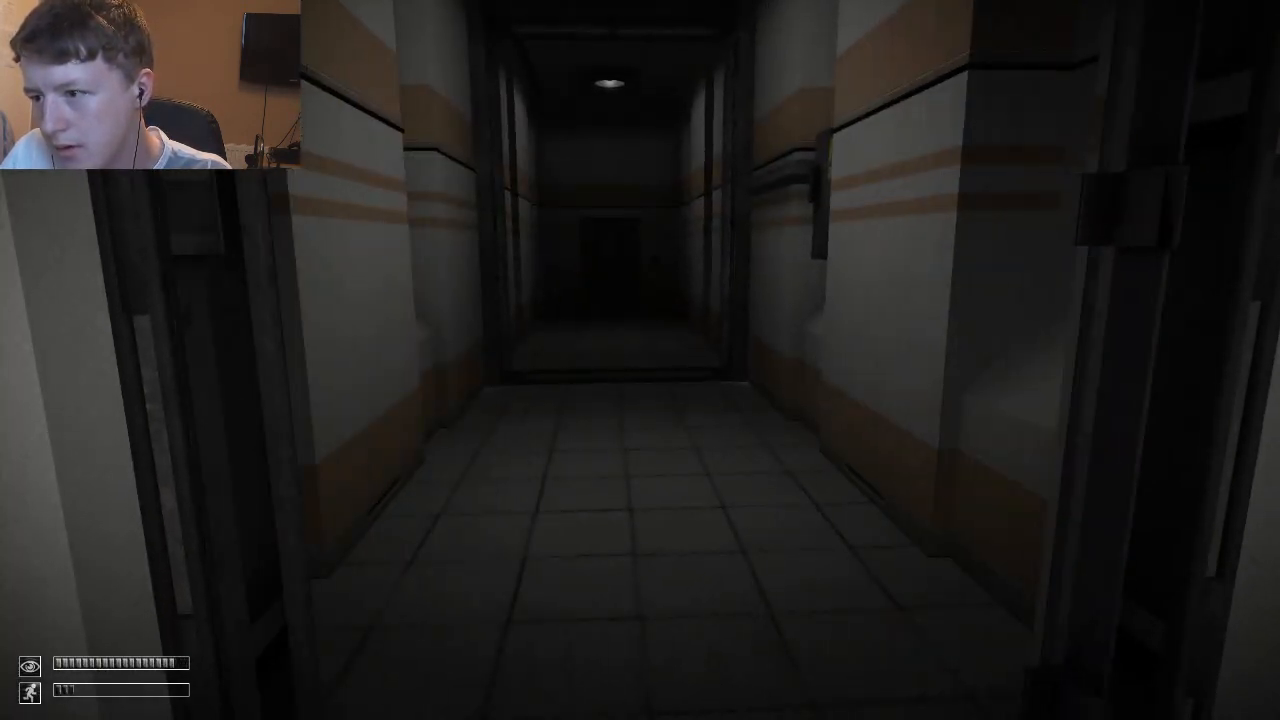
pyautogui.press('w')
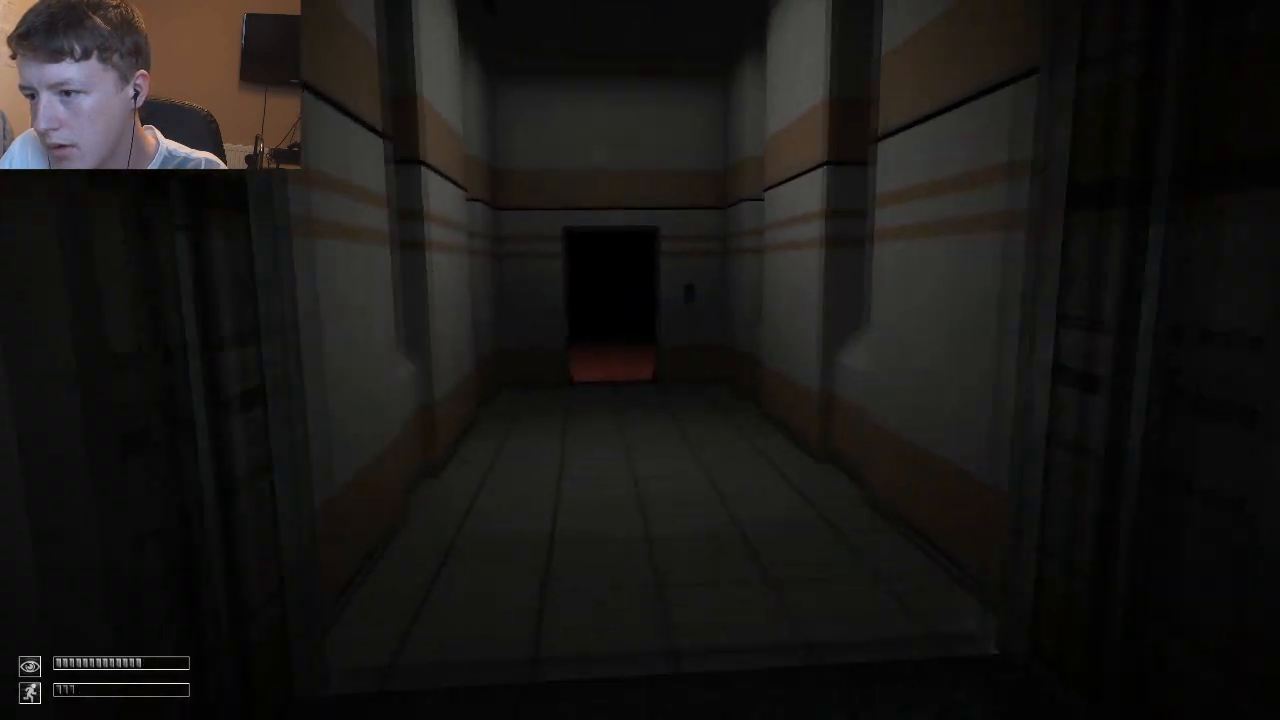
pyautogui.press('w')
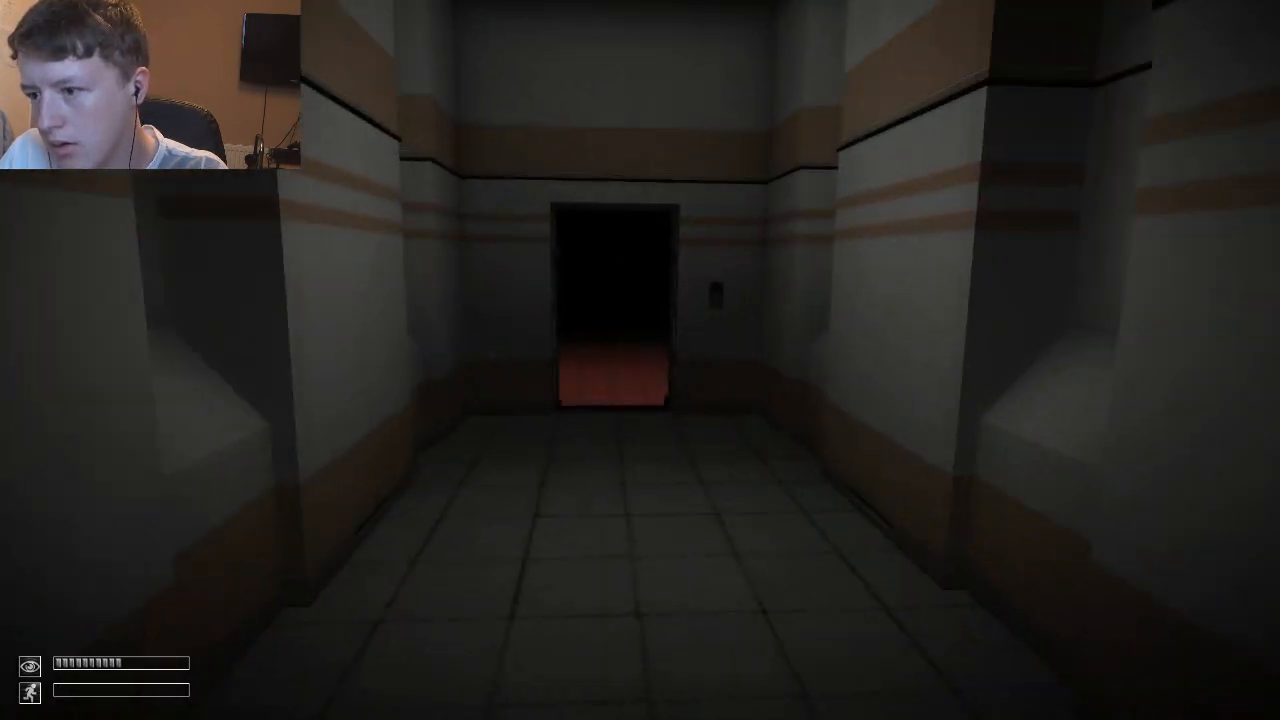
# Walk through the red-lit doorway into the white tiled room facing the dark door.
pyautogui.press('w')
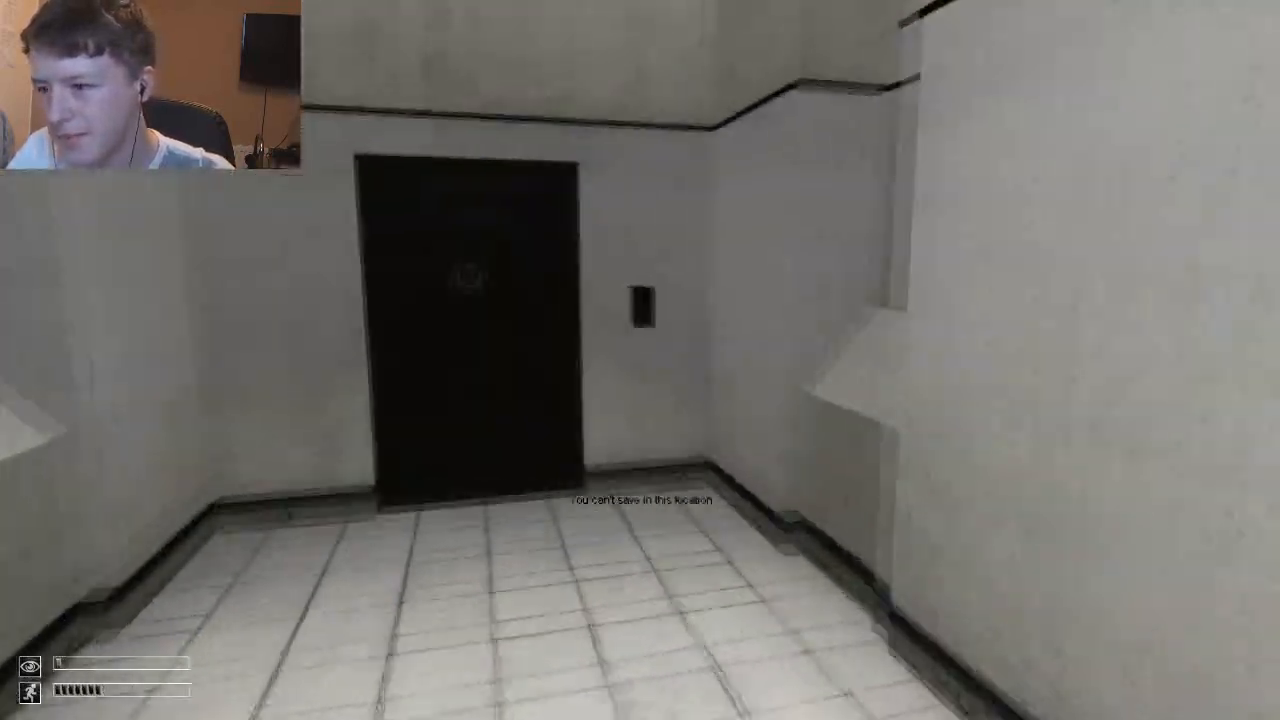
# Go through the dark door into the bright hall overlooking the railed pit.
pyautogui.press('w')
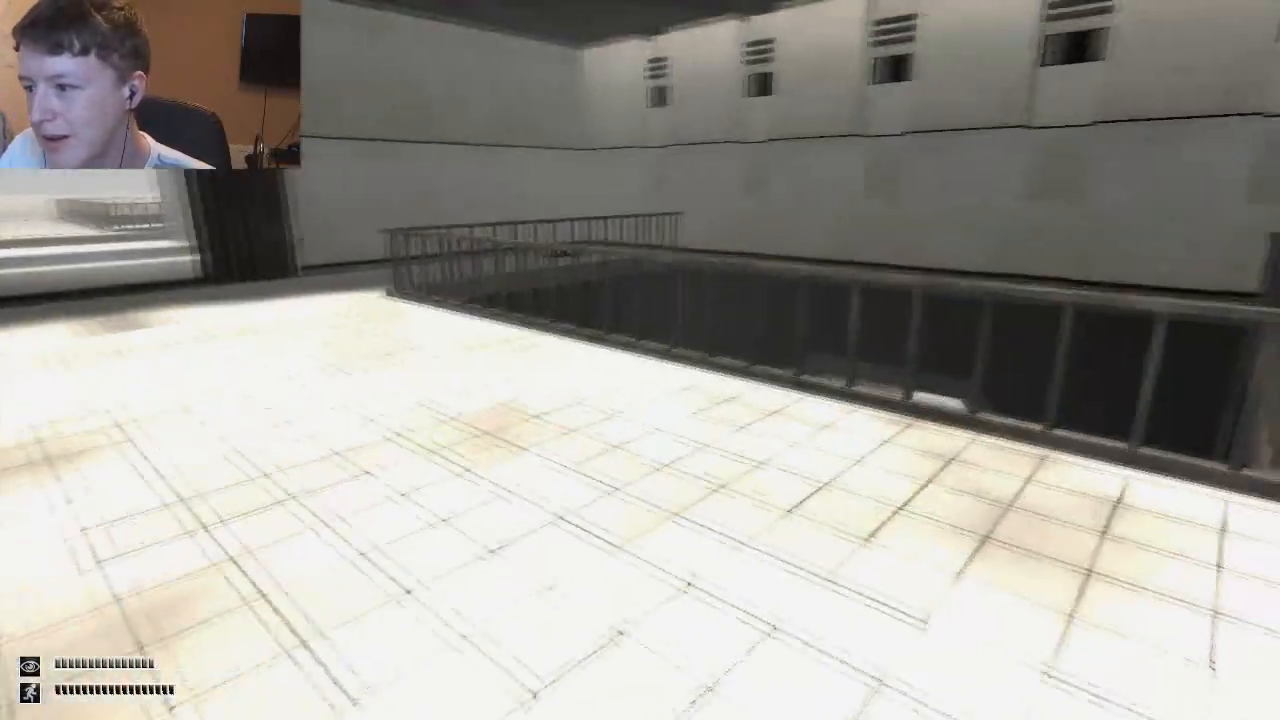
pyautogui.moveTo(640, 360)
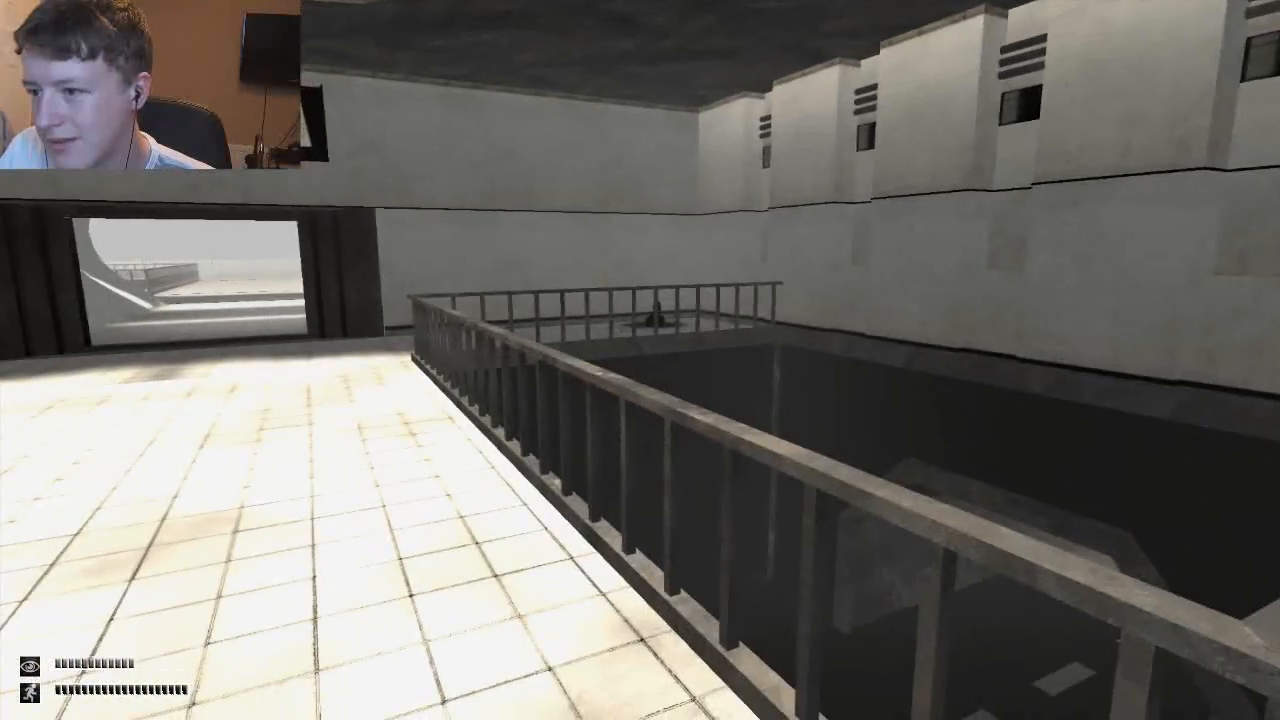
pyautogui.moveTo(640, 360)
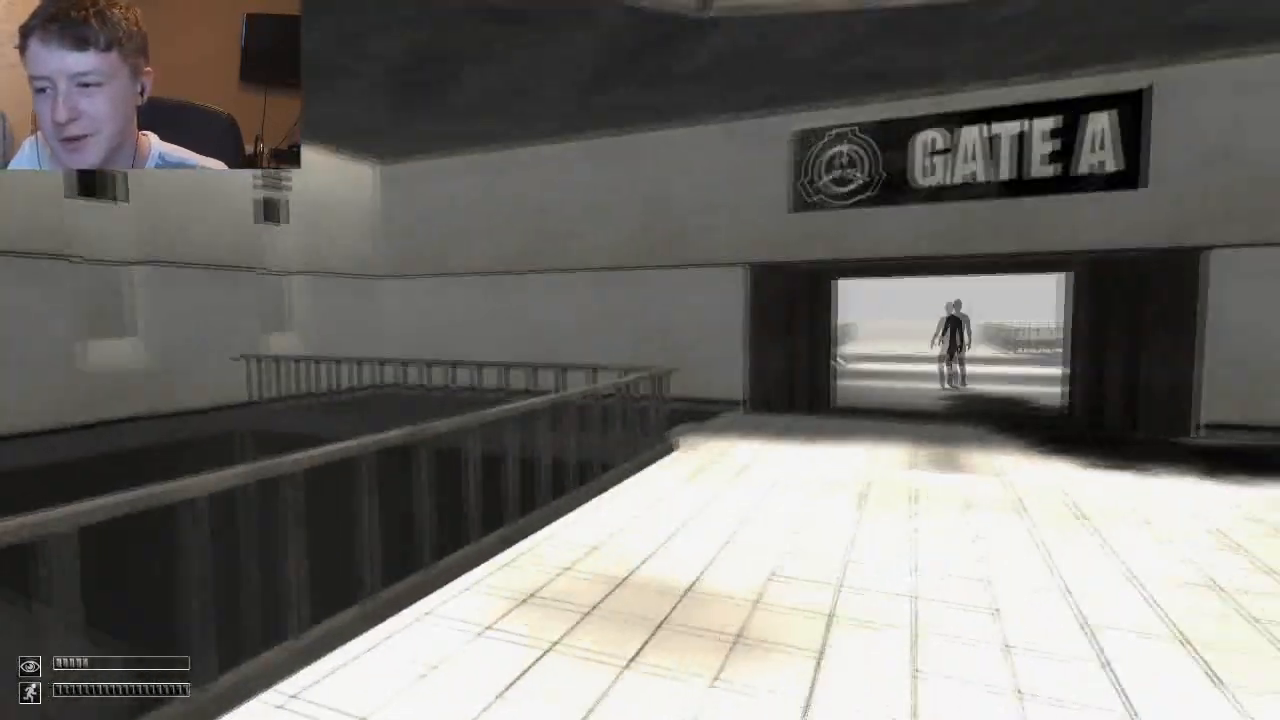
pyautogui.moveTo(640, 360)
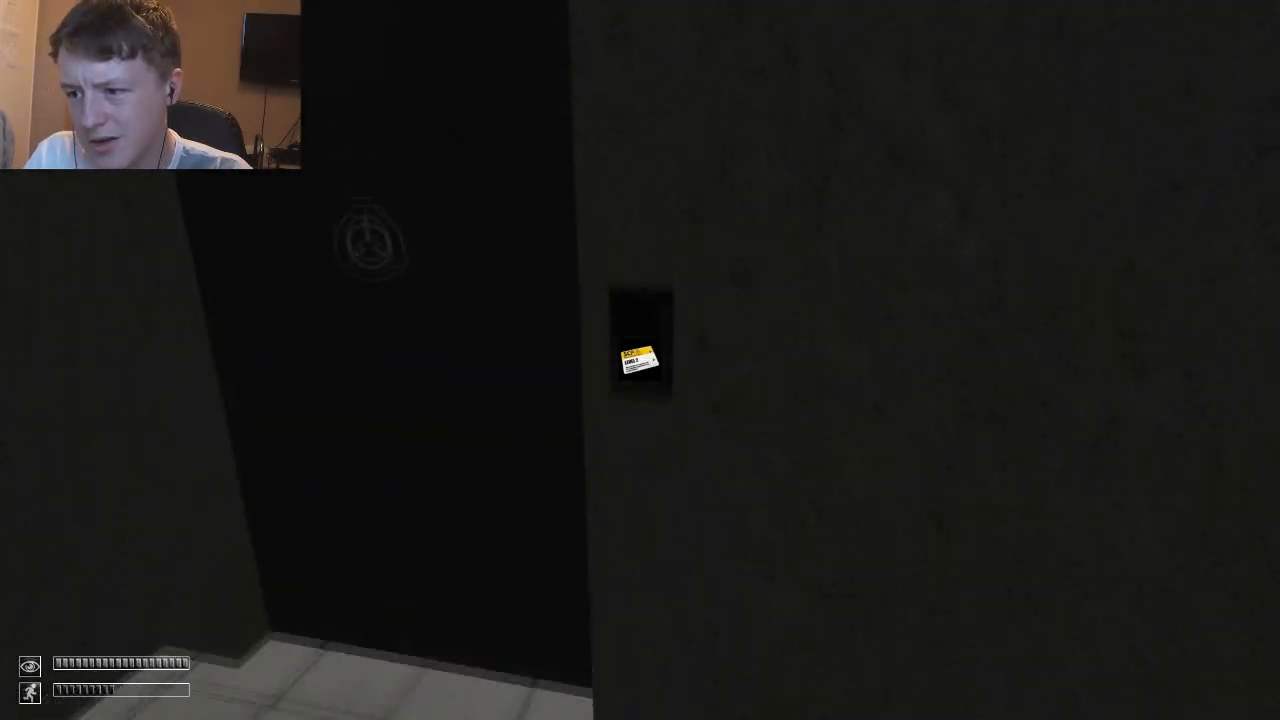
# Swipe the keycard at the reader to open Gate A and step outside onto the foggy road.
pyautogui.click(636, 356)
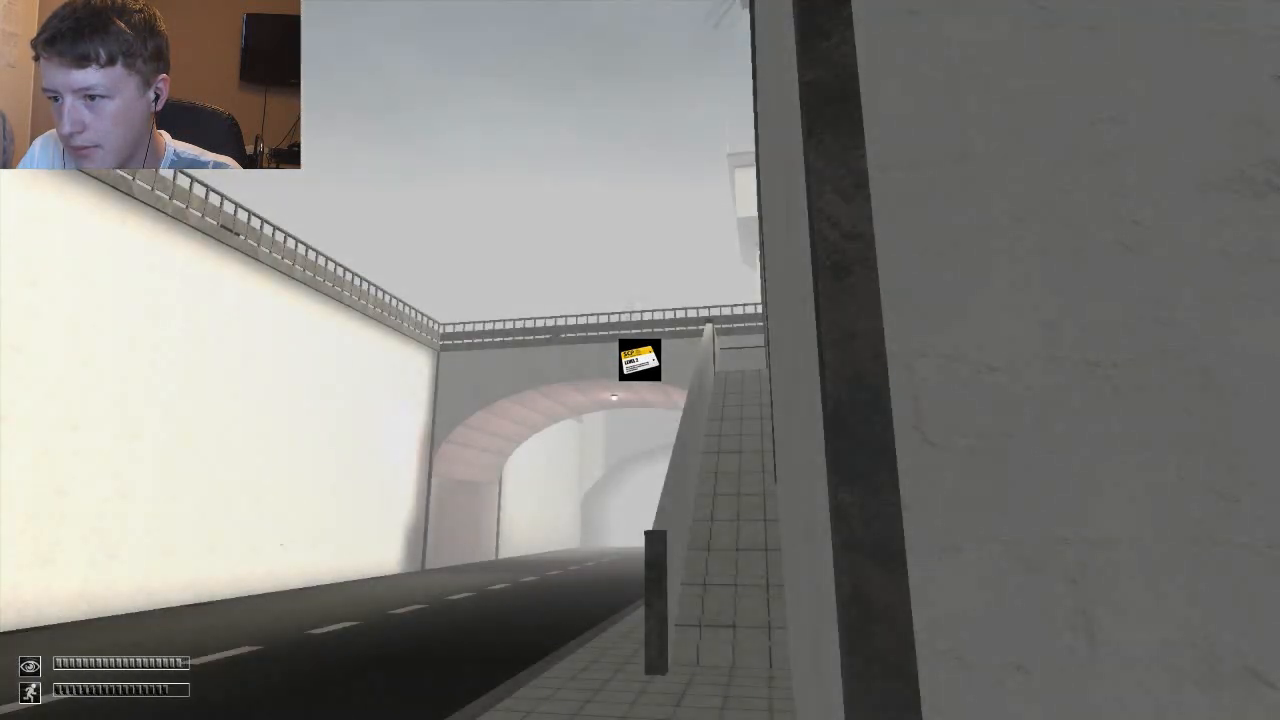
pyautogui.moveTo(640, 360)
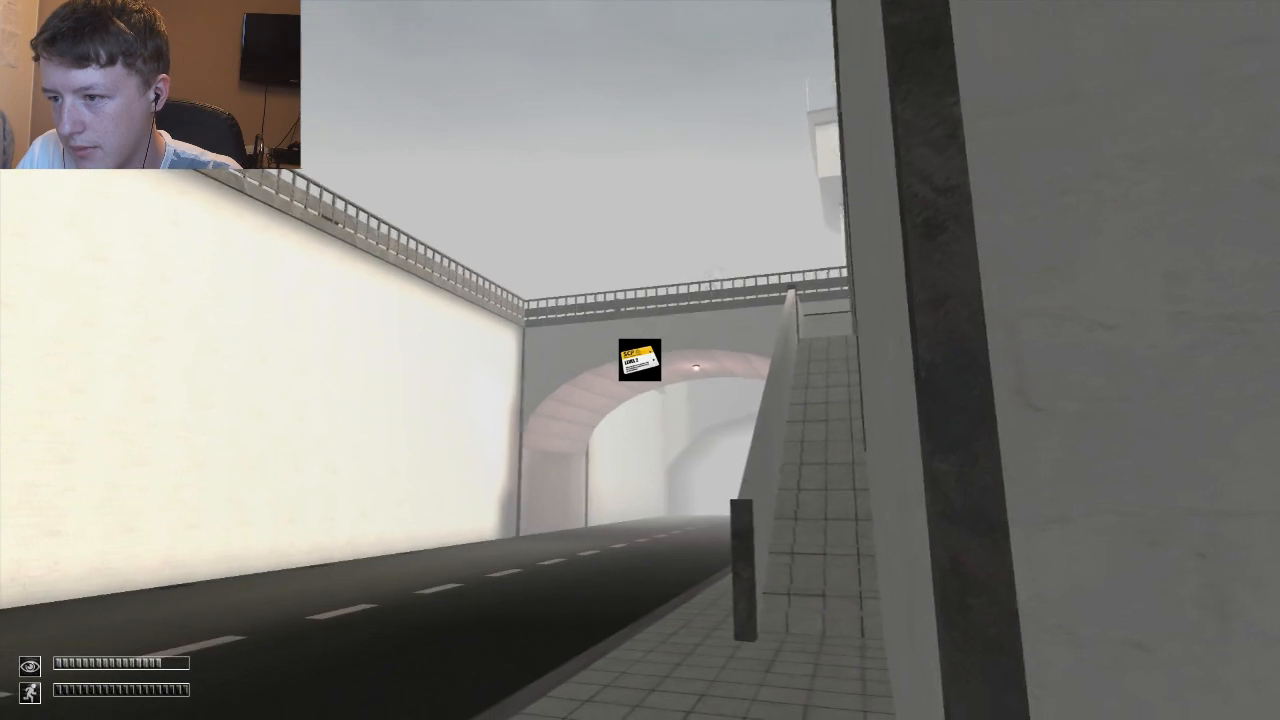